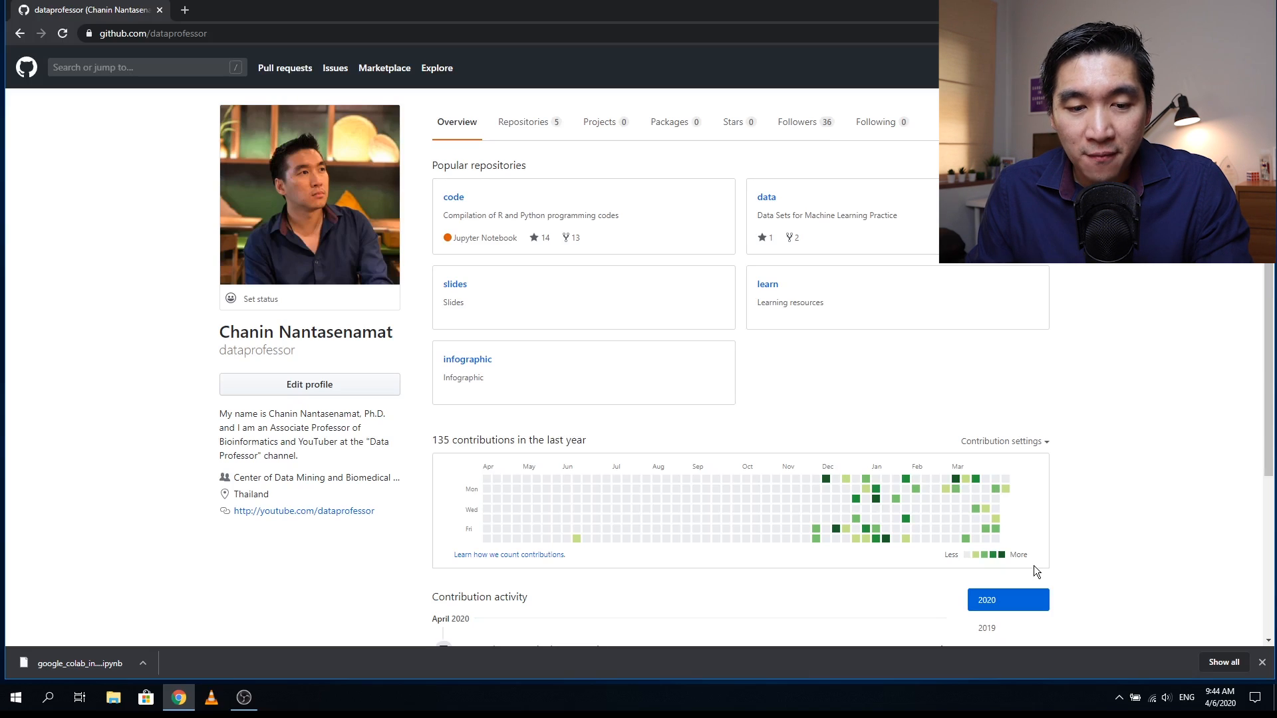
{"action": "mouse_move", "coordinate": [884, 491]}
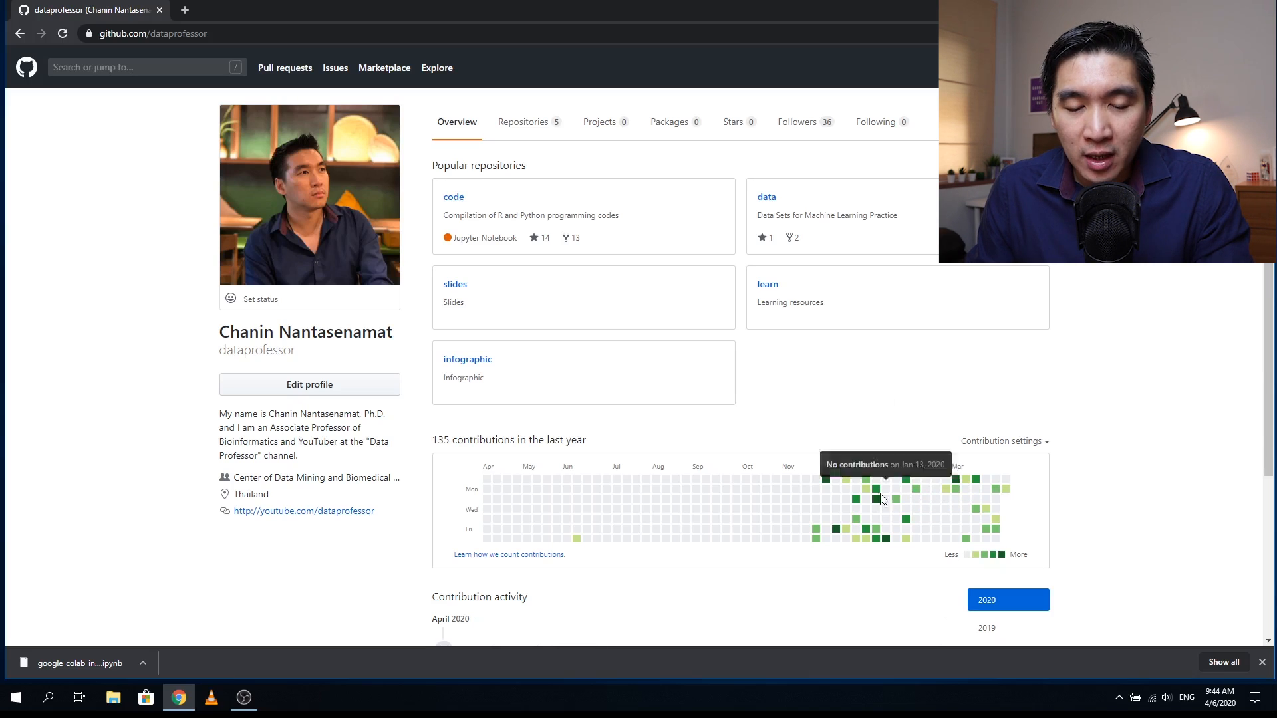
Step: Download google_colab_r_notebook.ipynb from the repository's python folder via Raw > Save As
{"action": "left_click", "coordinate": [453, 197]}
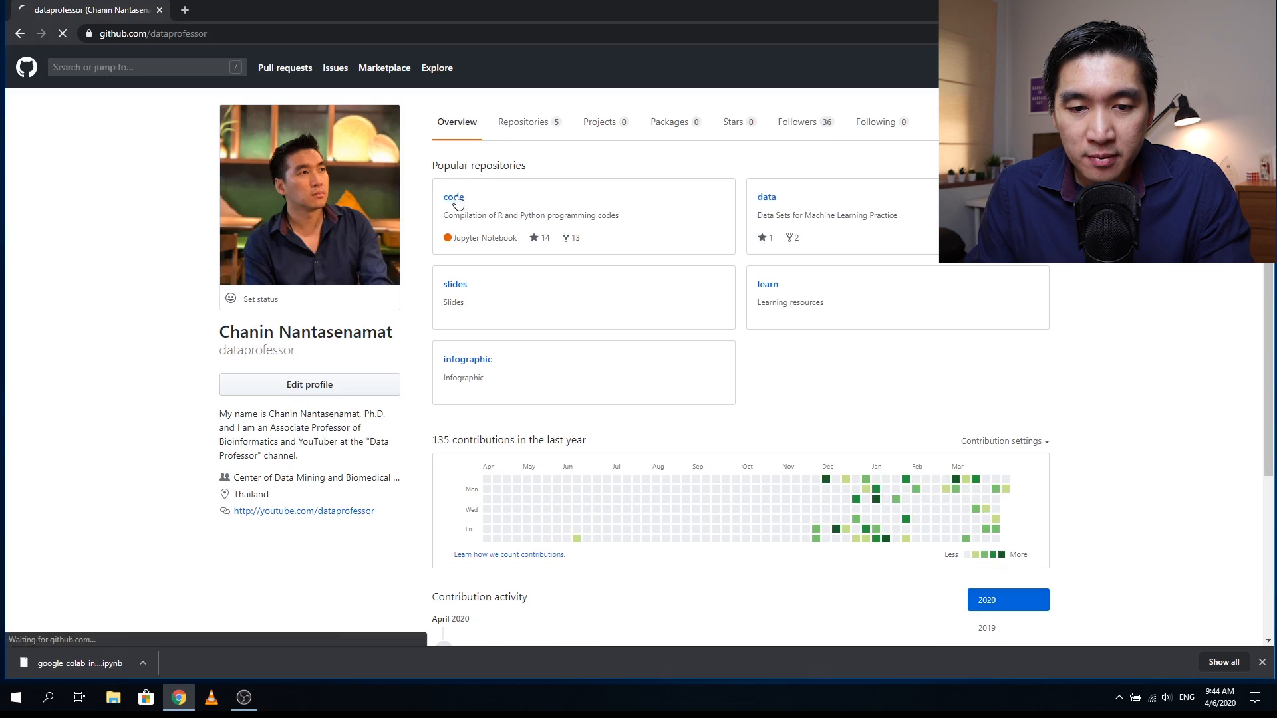
{"action": "left_click", "coordinate": [453, 197]}
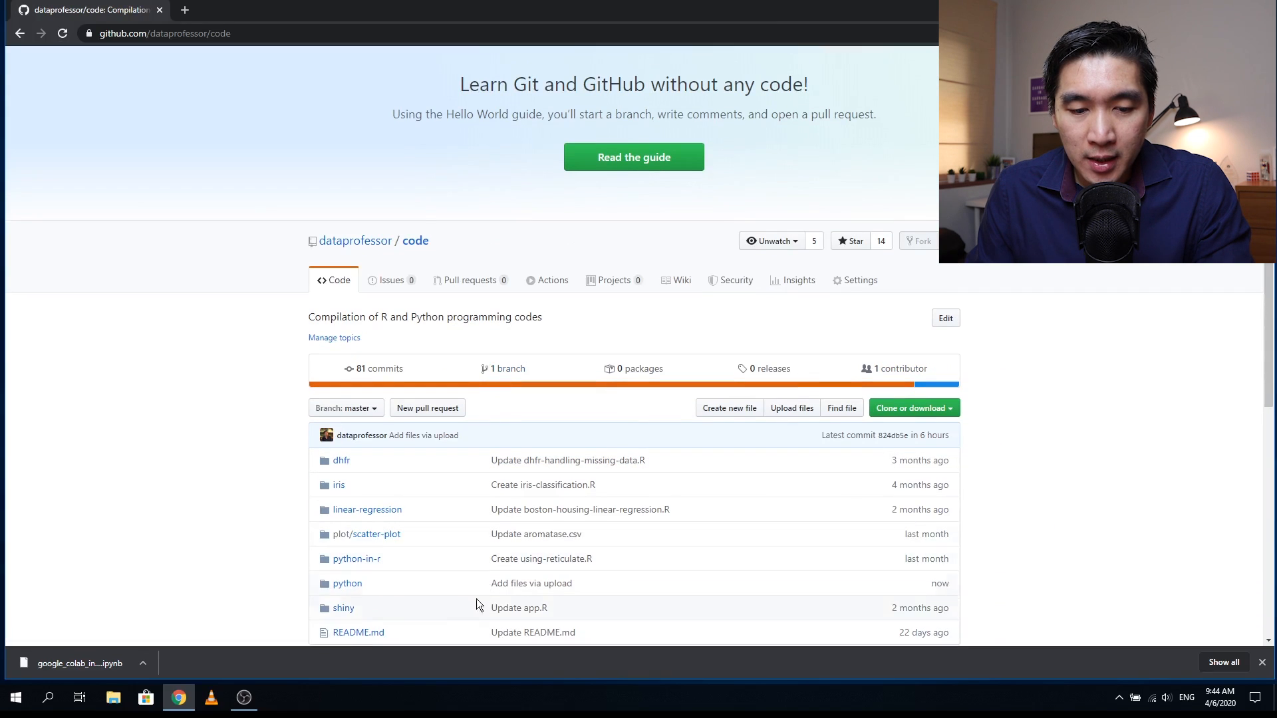
{"action": "mouse_move", "coordinate": [346, 583]}
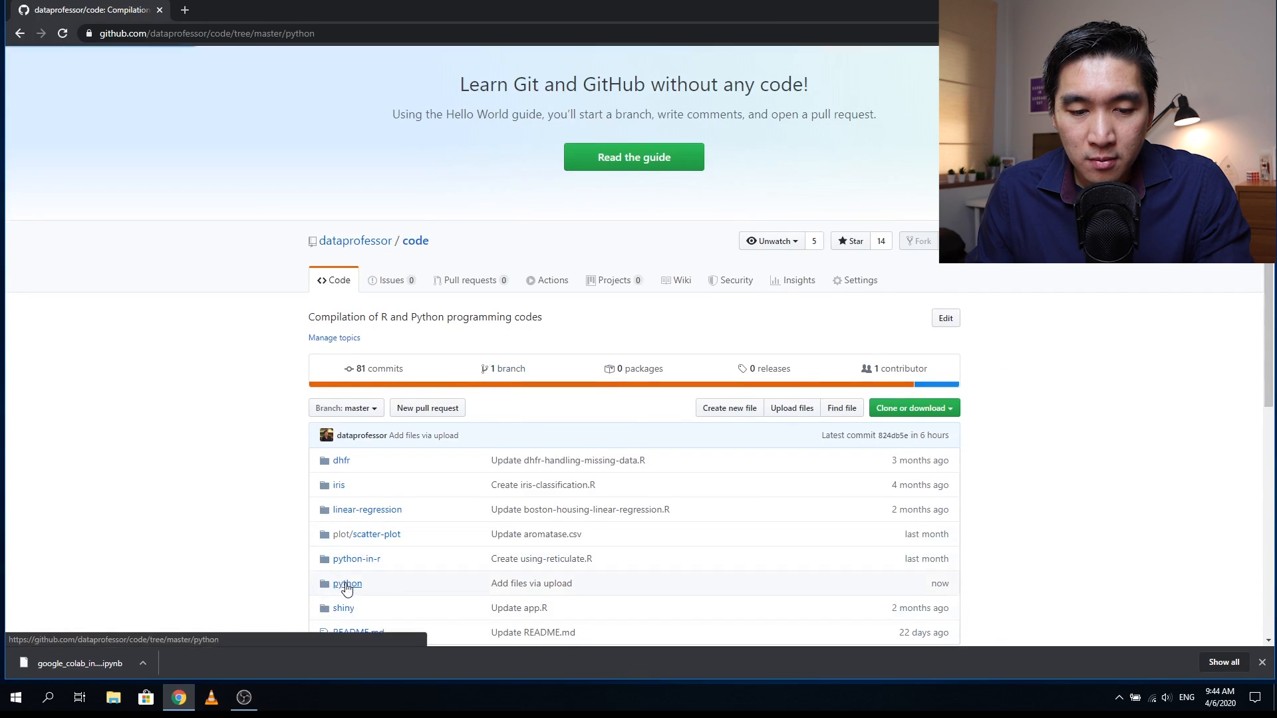
{"action": "left_click", "coordinate": [347, 583]}
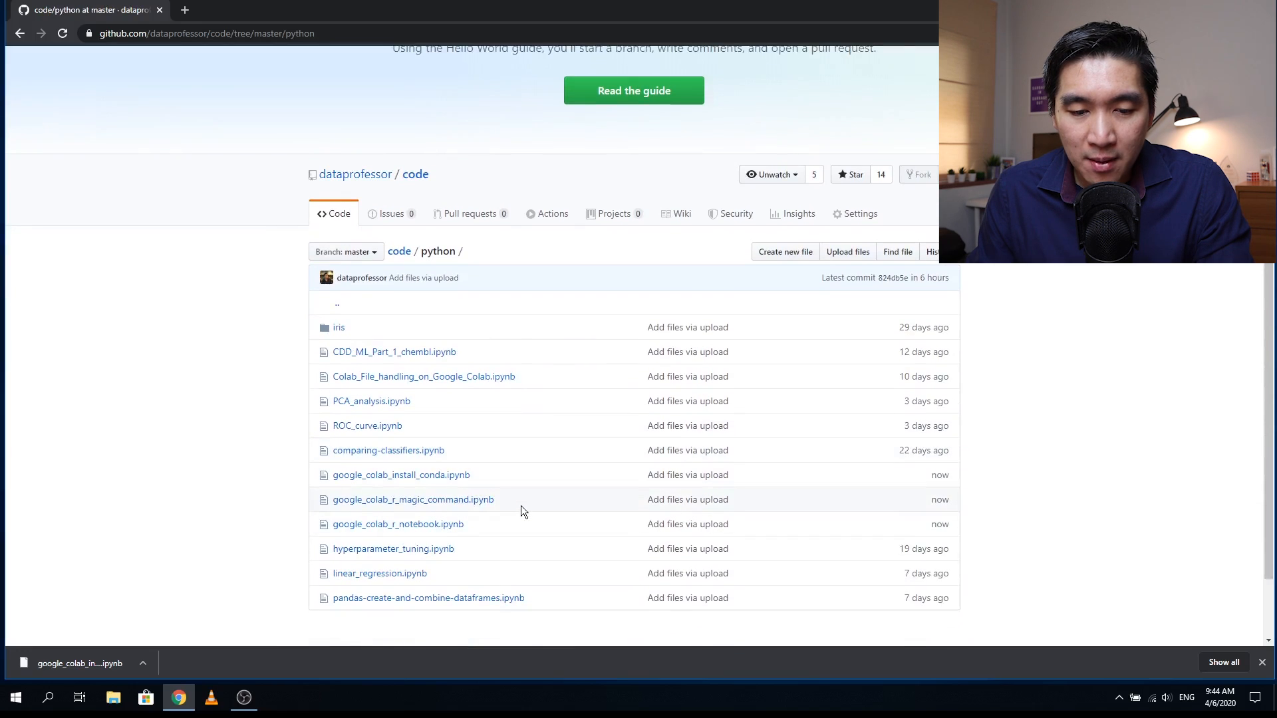
{"action": "left_click", "coordinate": [397, 524]}
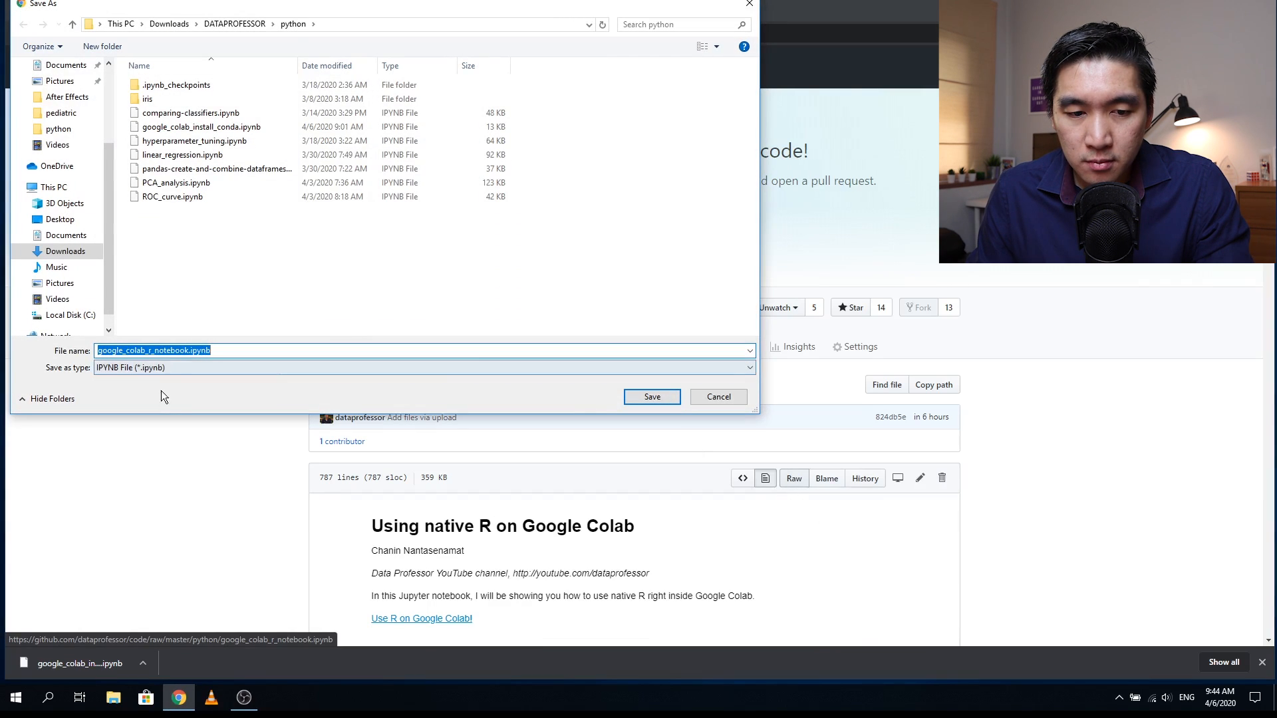
{"action": "left_click", "coordinate": [652, 396]}
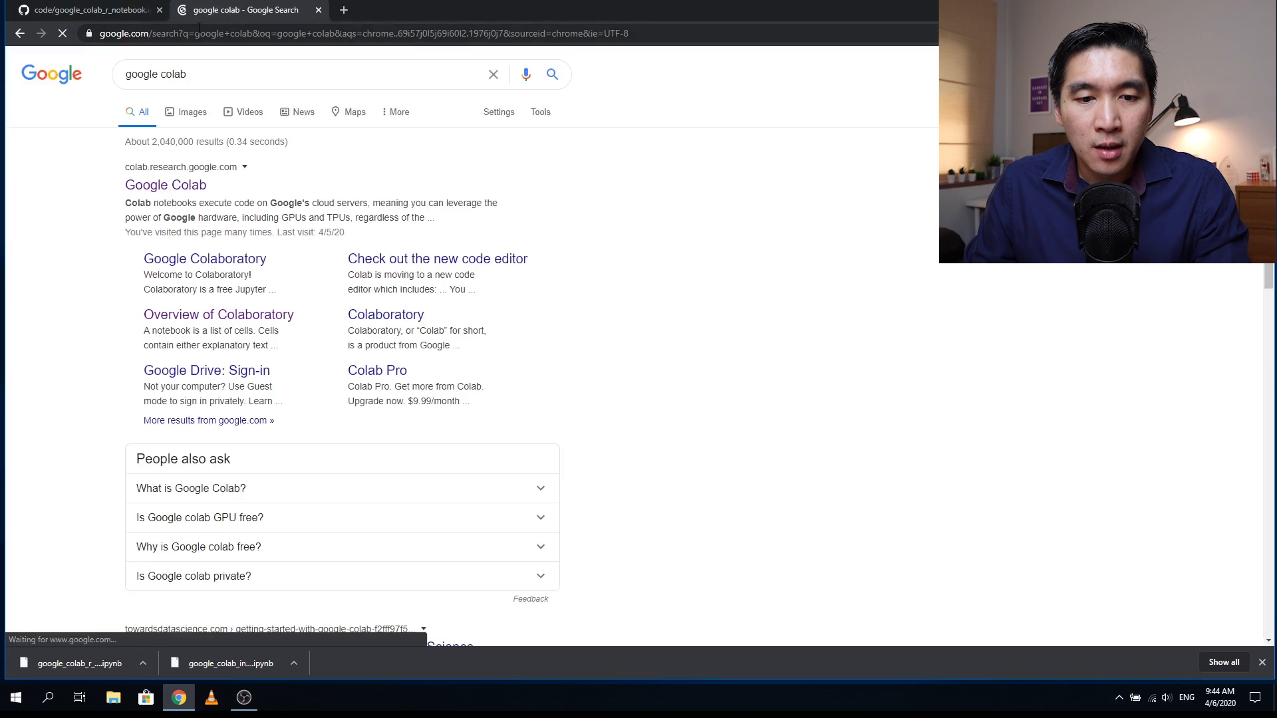
Step: Load the R notebook in Colab from GitHub by searching the dataprofessor repositories
{"action": "left_click", "coordinate": [165, 185]}
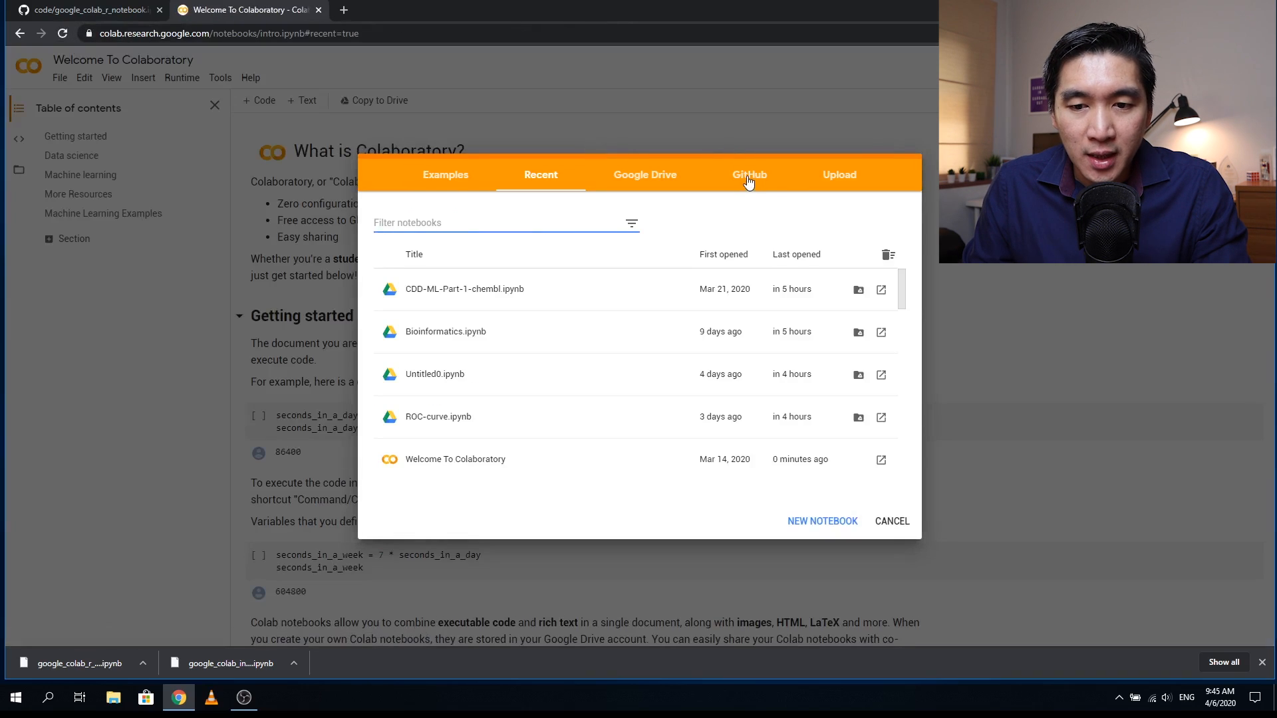
{"action": "left_click", "coordinate": [748, 174]}
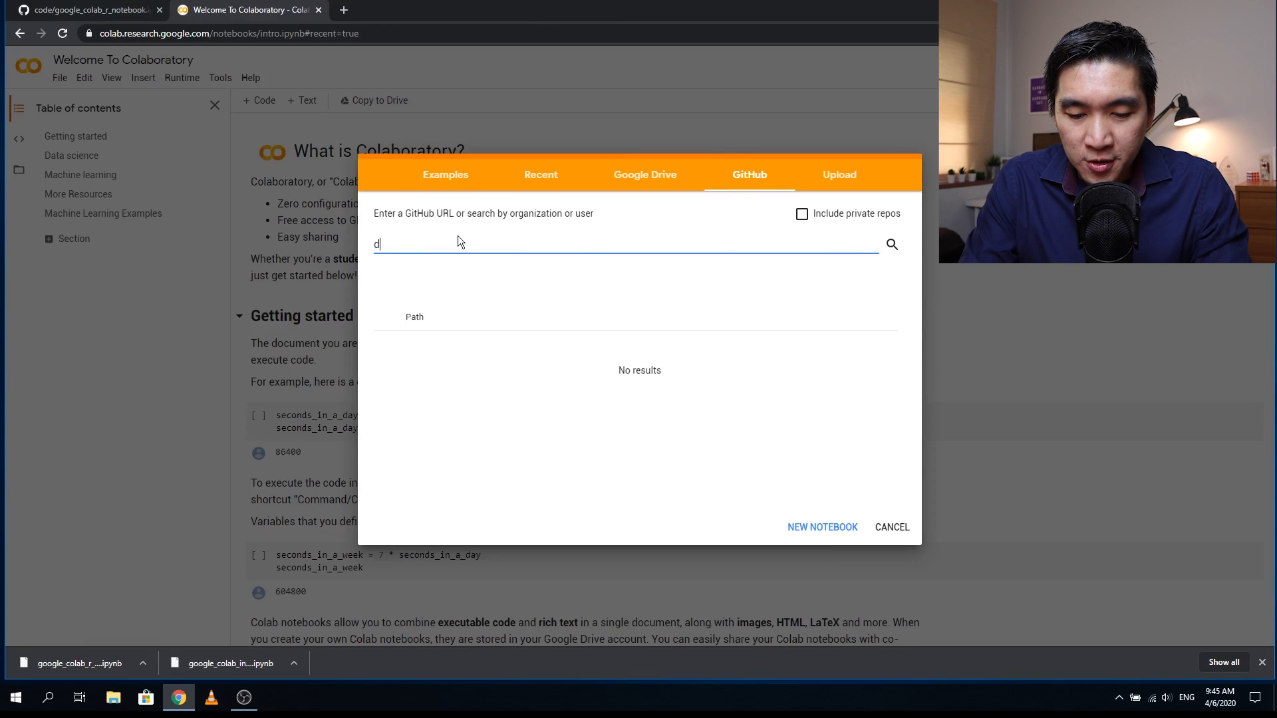
{"action": "type", "text": "ataprofessor"}
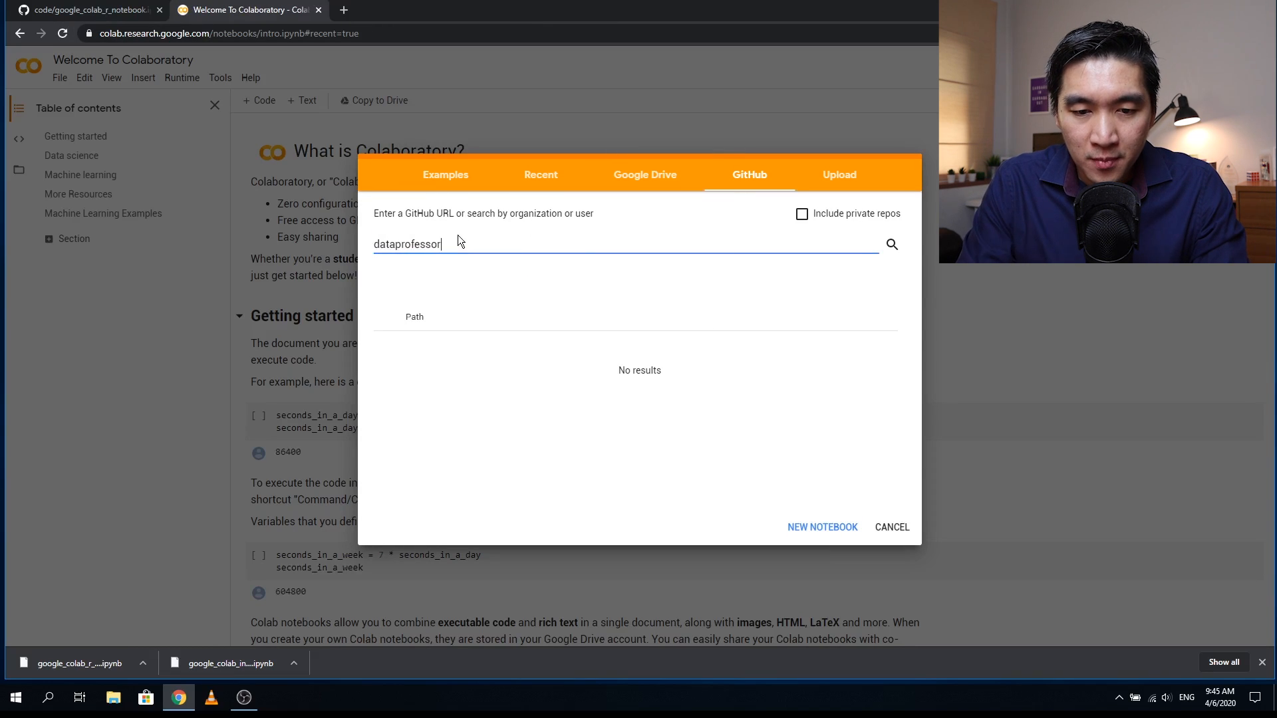
{"action": "left_click", "coordinate": [891, 245]}
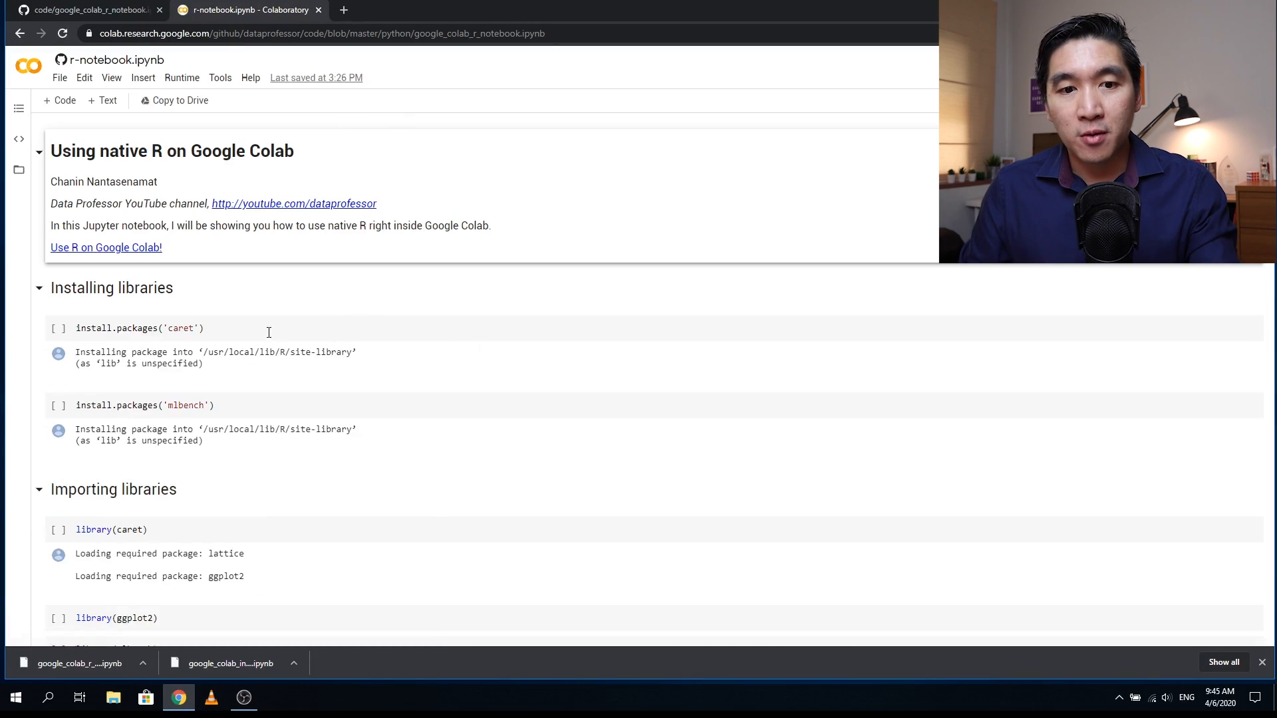
{"action": "mouse_move", "coordinate": [210, 275]}
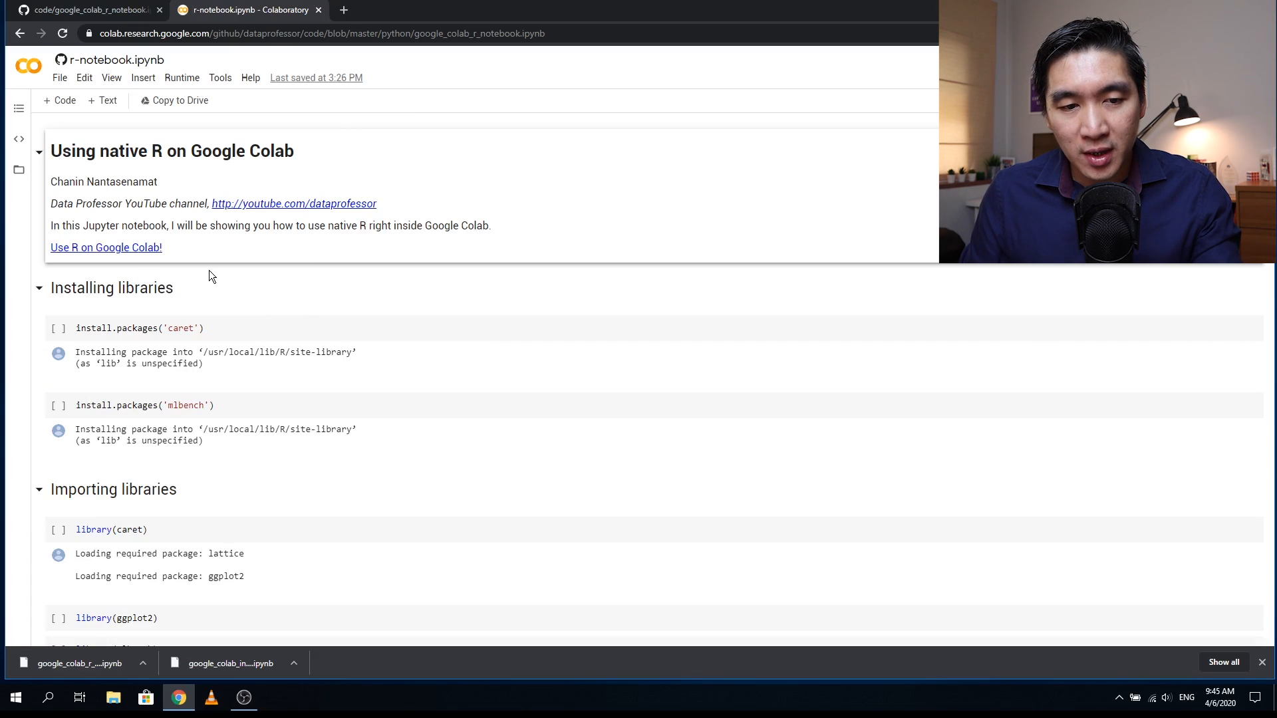
{"action": "mouse_move", "coordinate": [132, 270]}
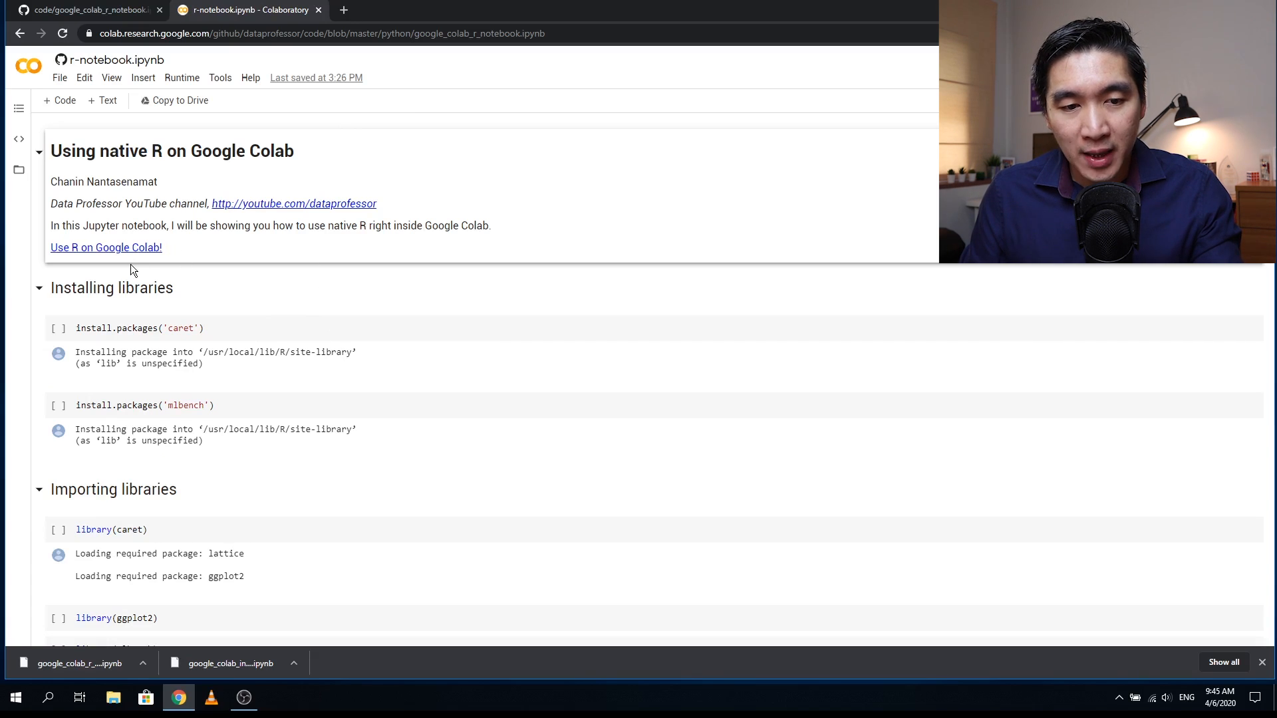
{"action": "mouse_move", "coordinate": [173, 194]}
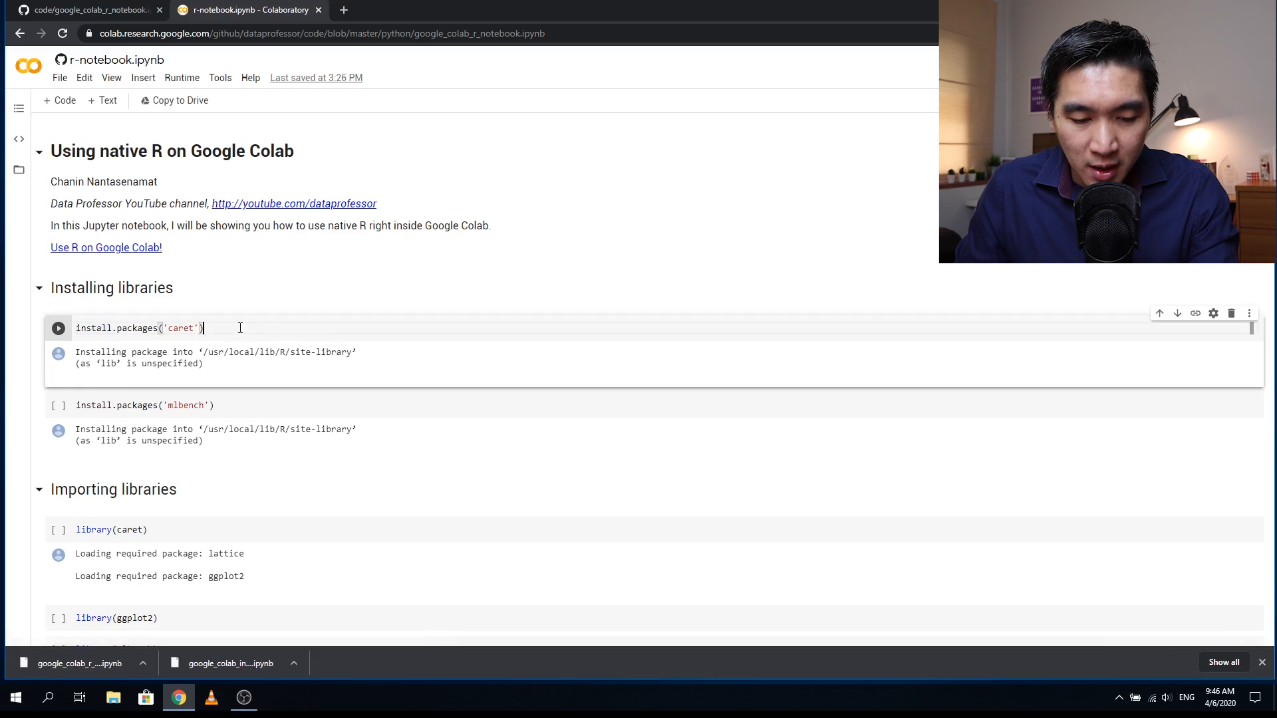
Step: Run install.packages('caret') with Run Anyway on the warning, then run the mlbench install cell
{"action": "left_click", "coordinate": [57, 404]}
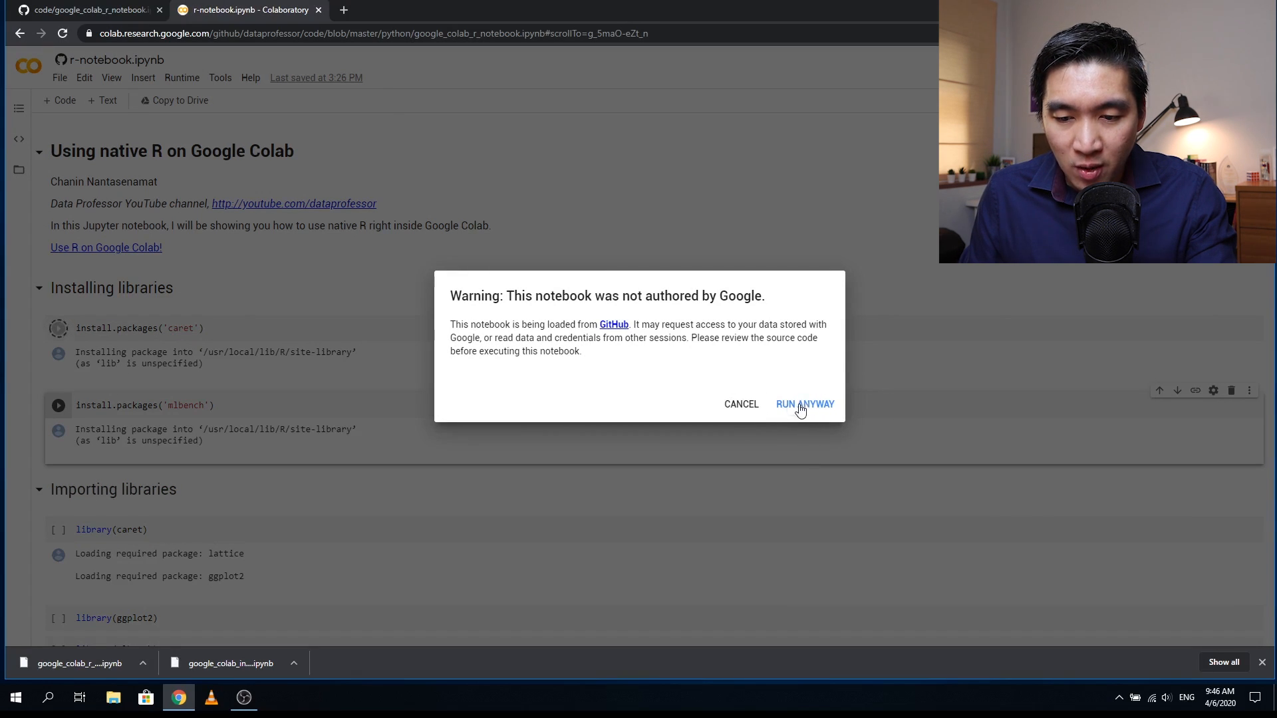
{"action": "left_click", "coordinate": [804, 404]}
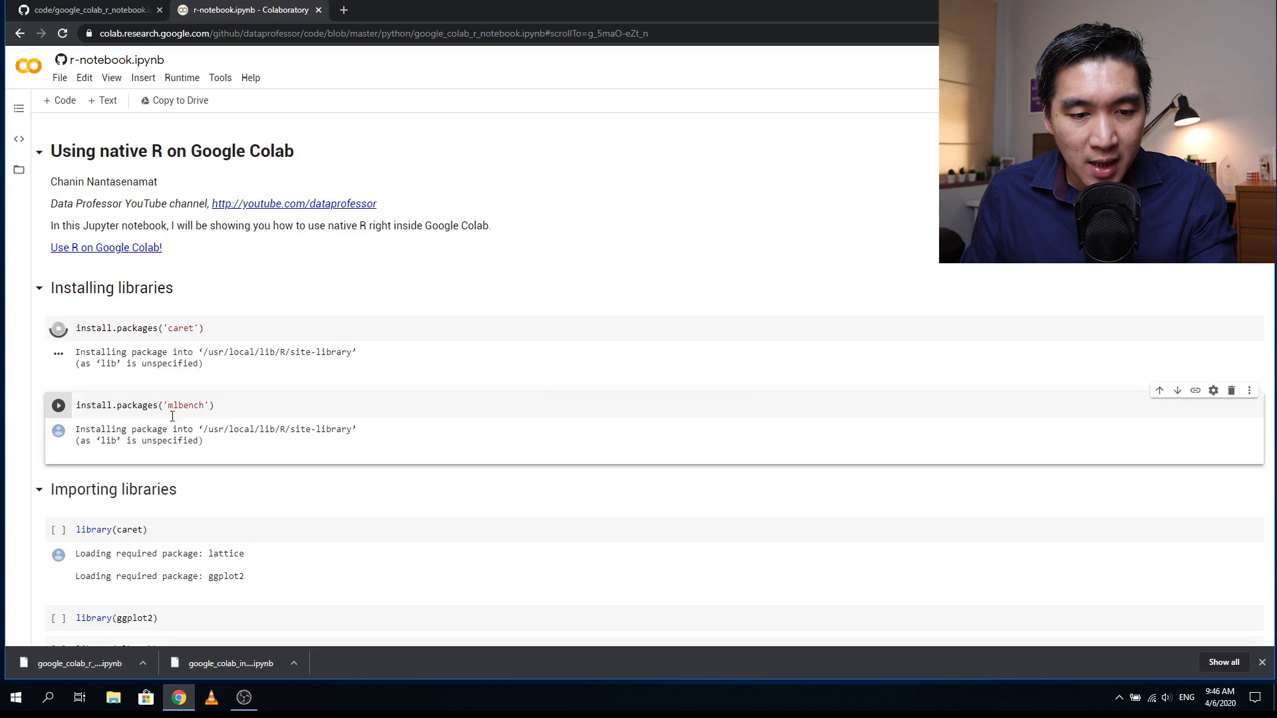
{"action": "scroll", "scroll_direction": "down", "scroll_amount": 3}
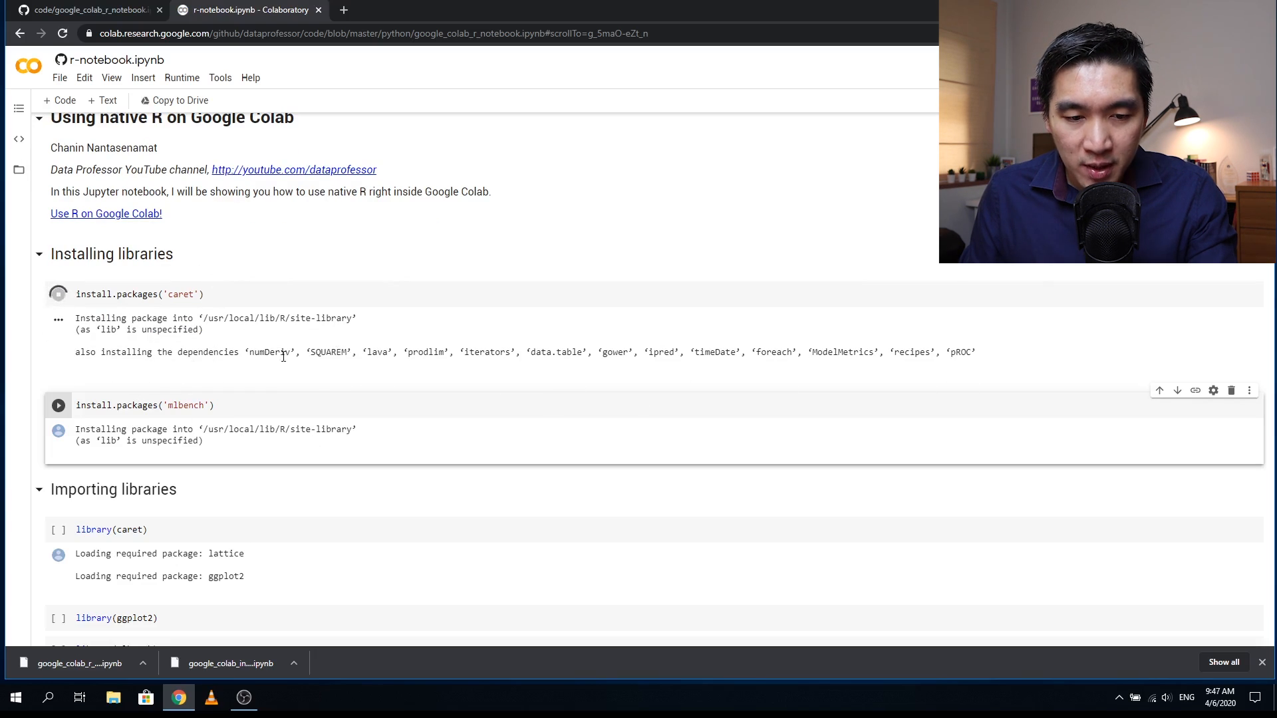
{"action": "mouse_move", "coordinate": [536, 316]}
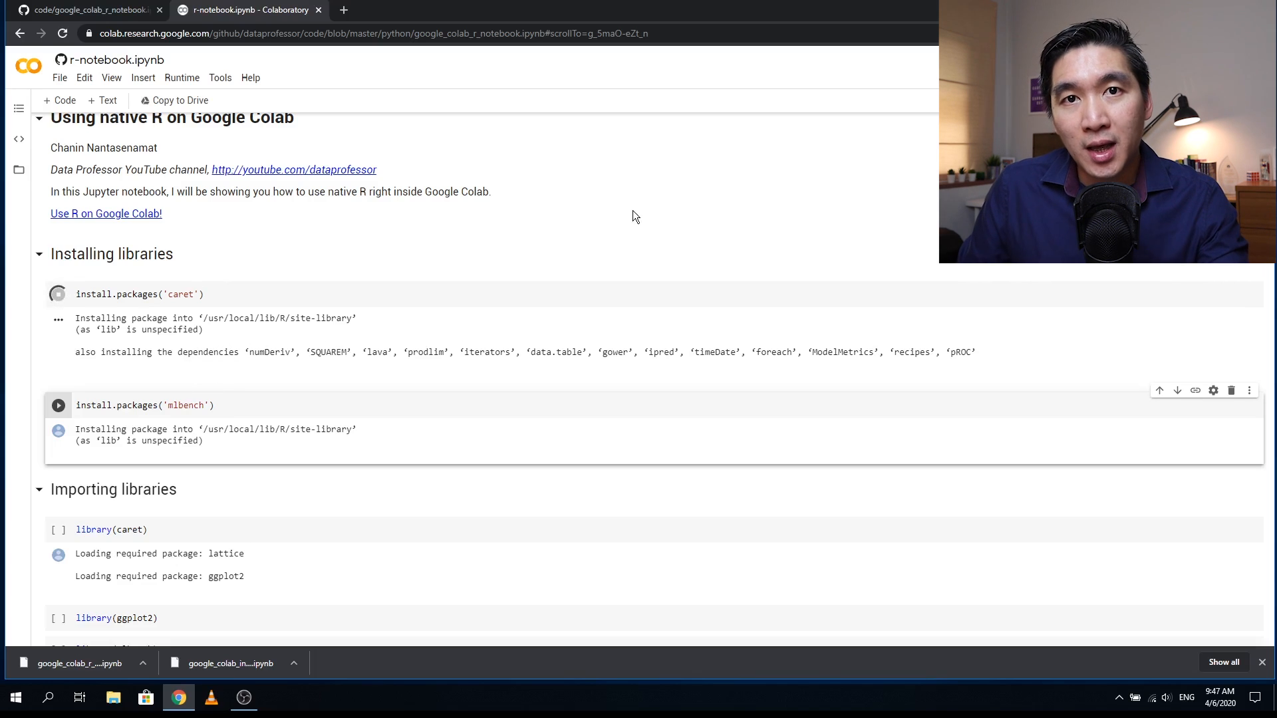
{"action": "mouse_move", "coordinate": [648, 216]}
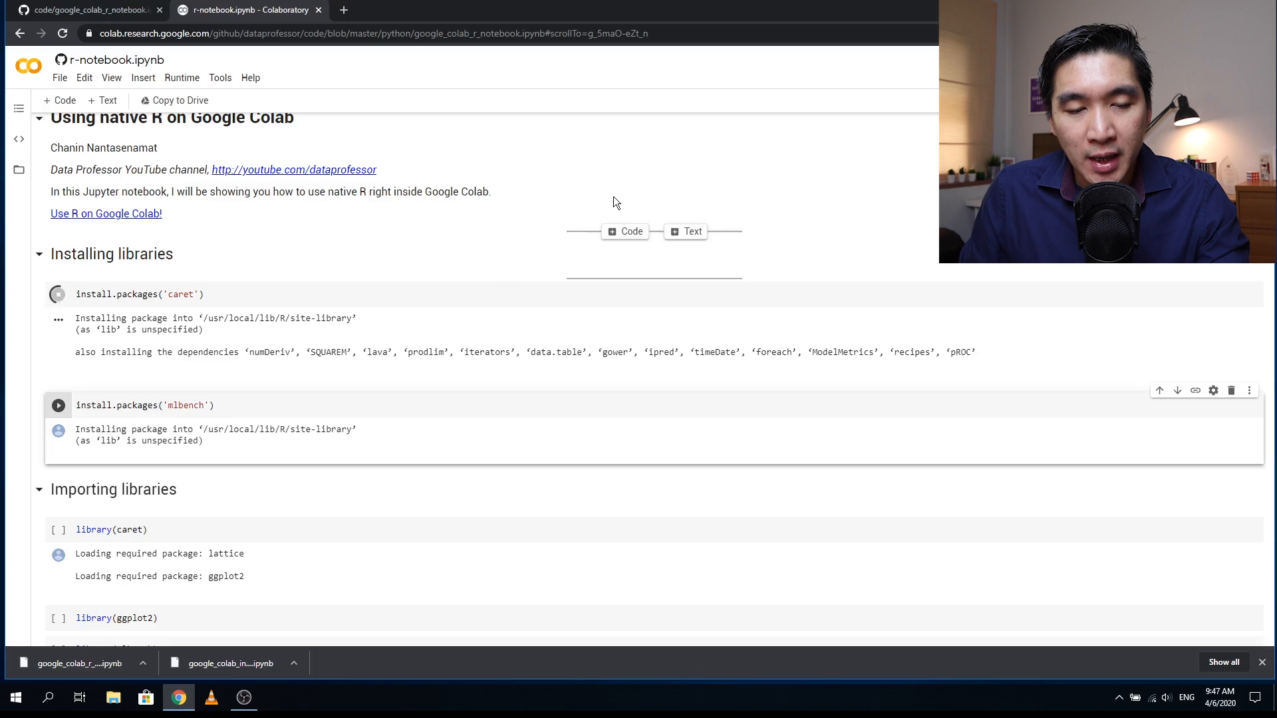
{"action": "mouse_move", "coordinate": [177, 293]}
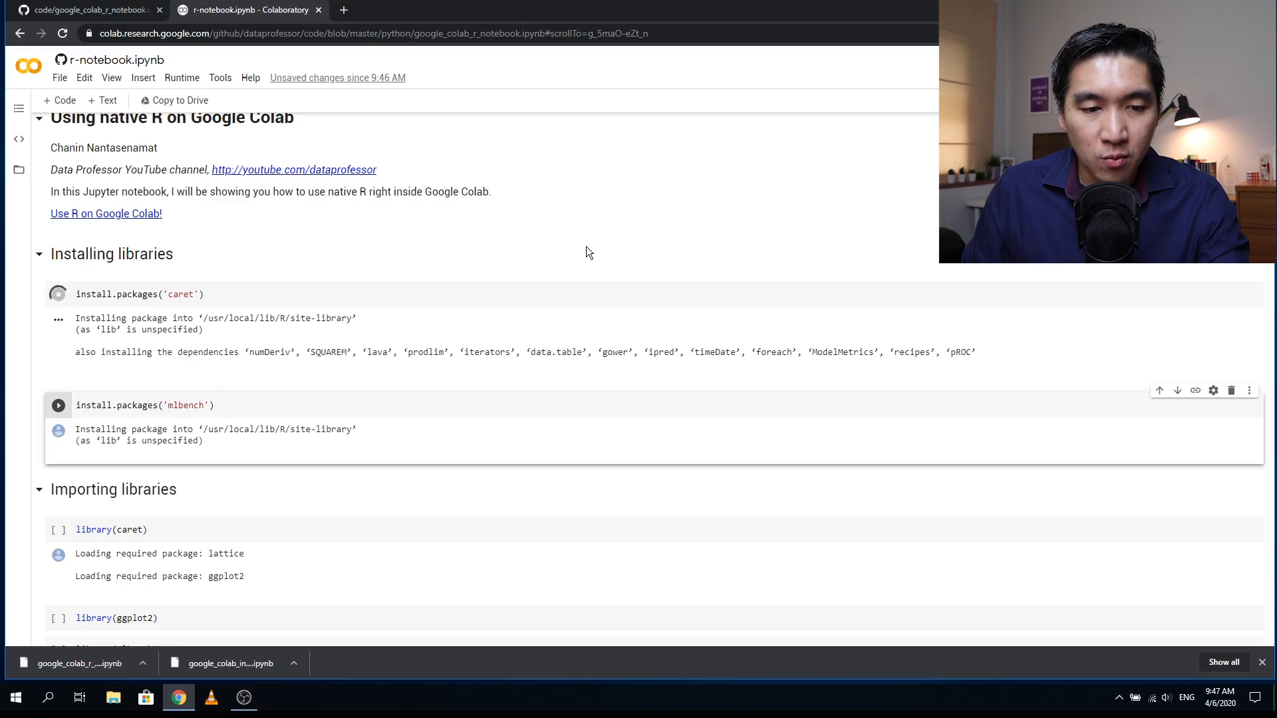
{"action": "mouse_move", "coordinate": [765, 221]}
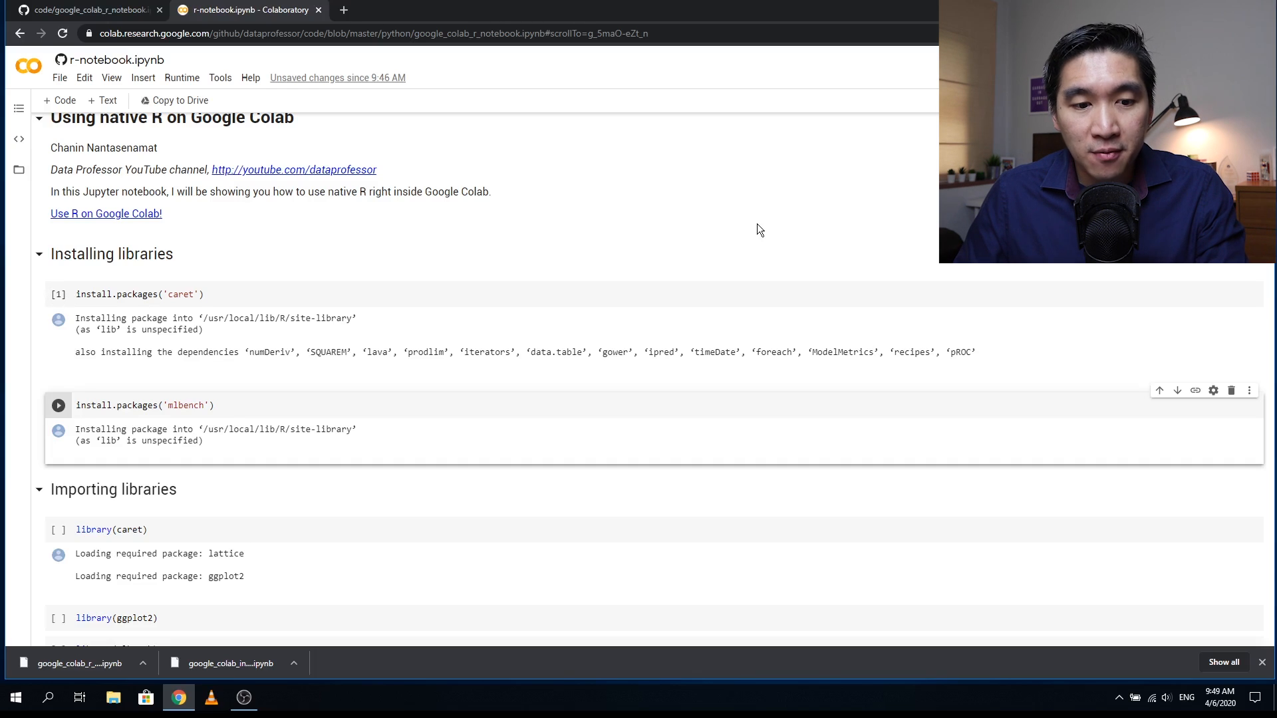
{"action": "left_click", "coordinate": [57, 405]}
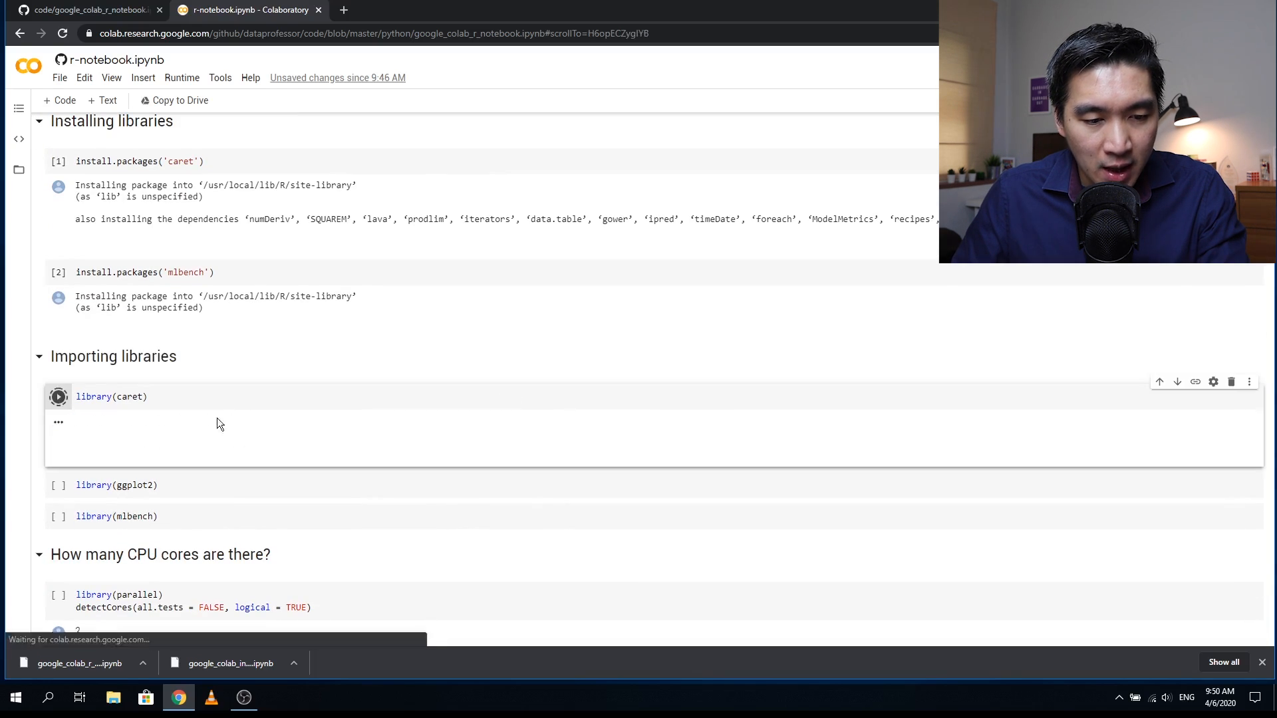
Step: Run the library(caret), library(ggplot2) and library(mlbench) cells and the detectCores cell
{"action": "left_click", "coordinate": [57, 396]}
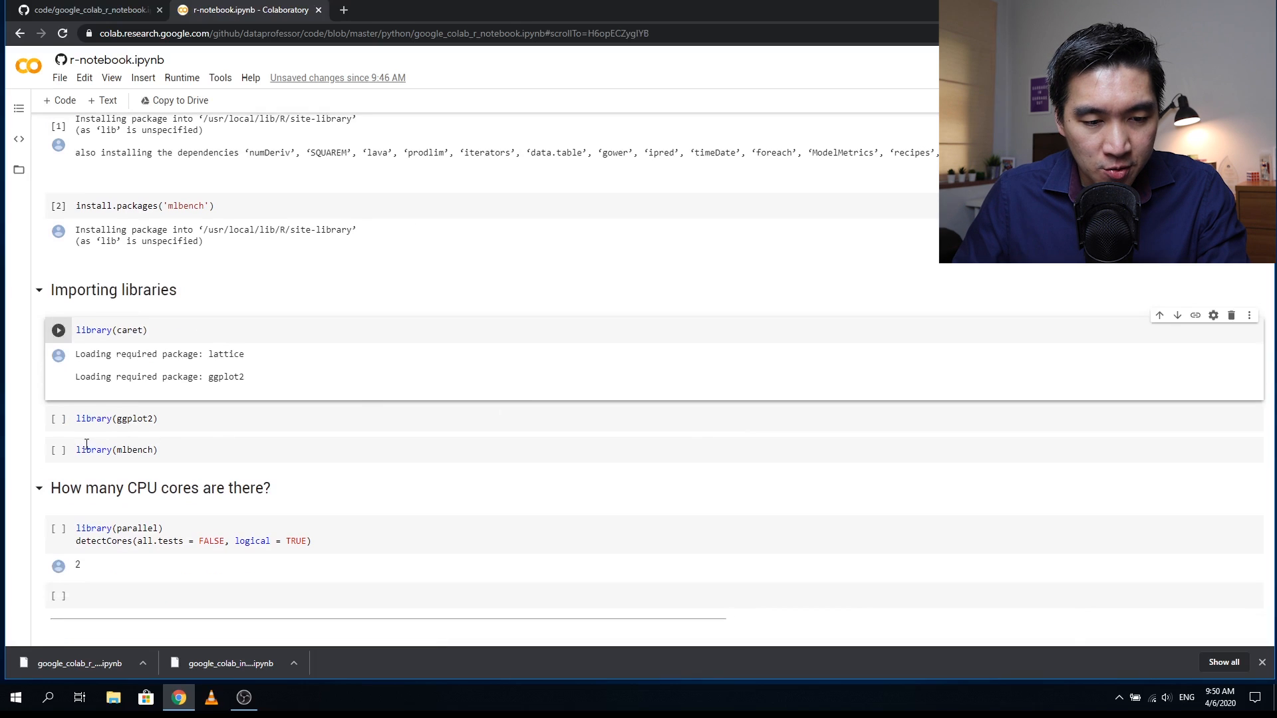
{"action": "left_click", "coordinate": [57, 330]}
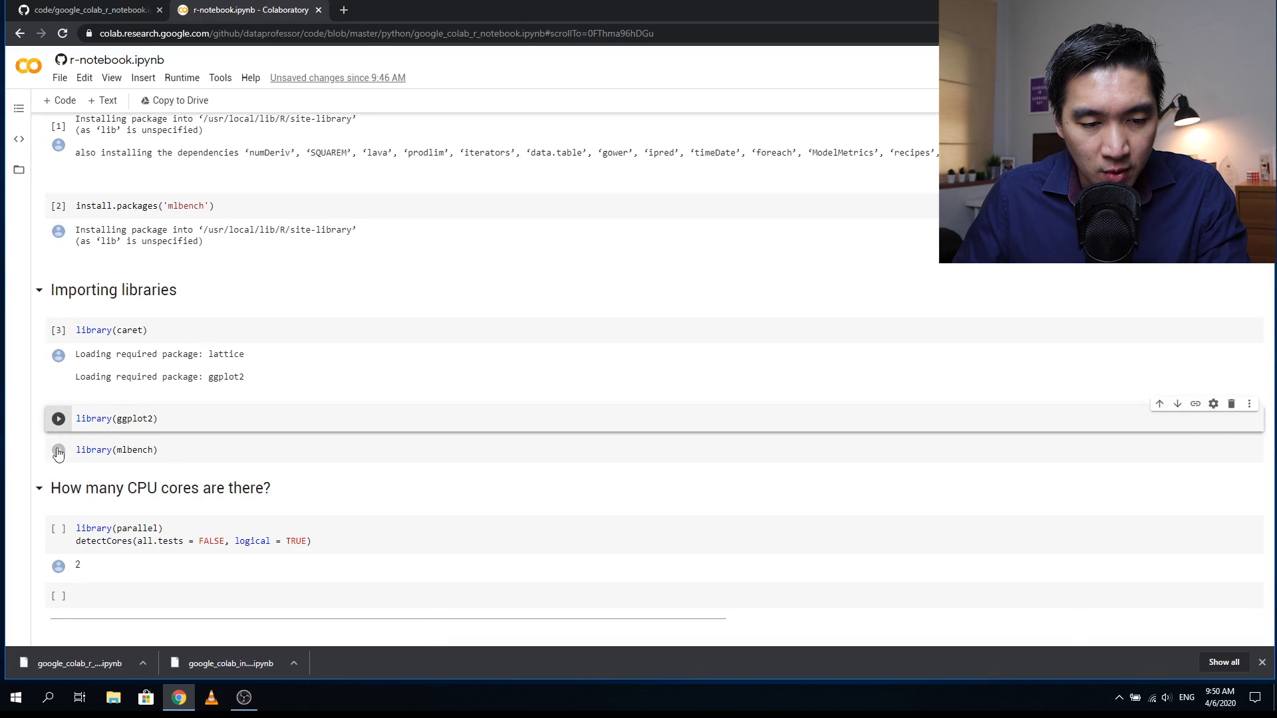
{"action": "left_click", "coordinate": [57, 418]}
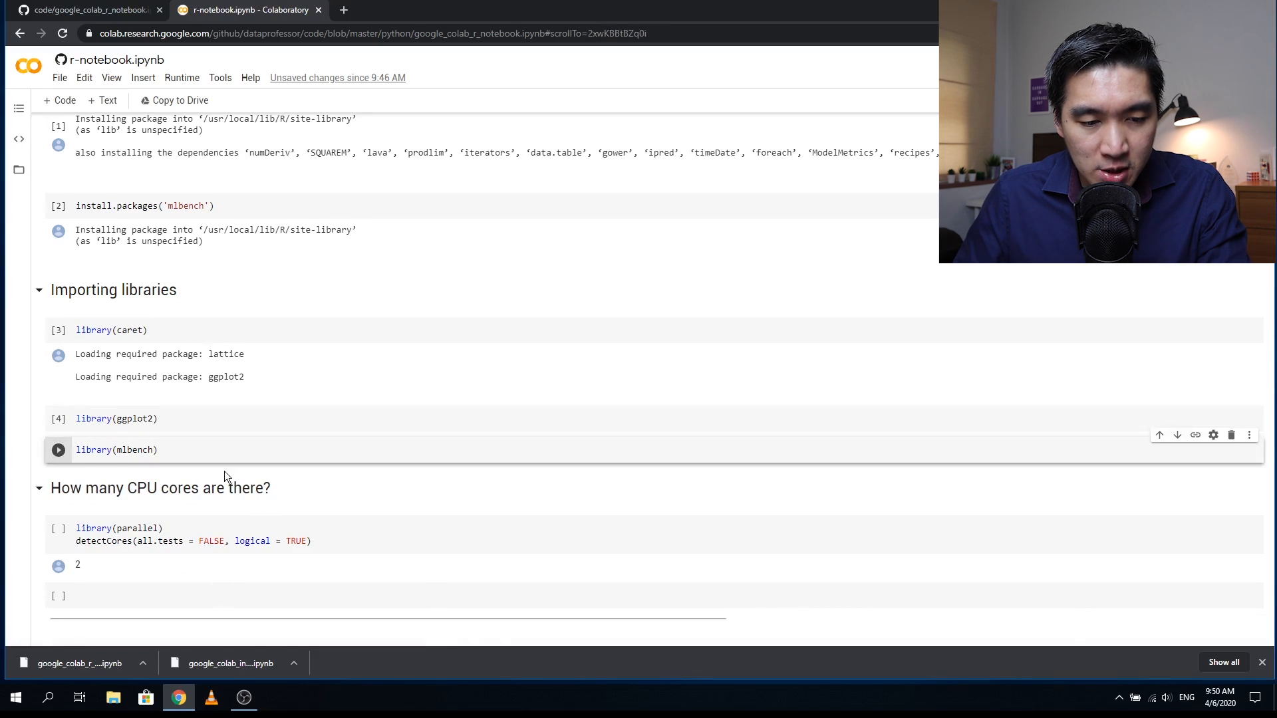
{"action": "scroll", "scroll_direction": "down", "scroll_amount": 3}
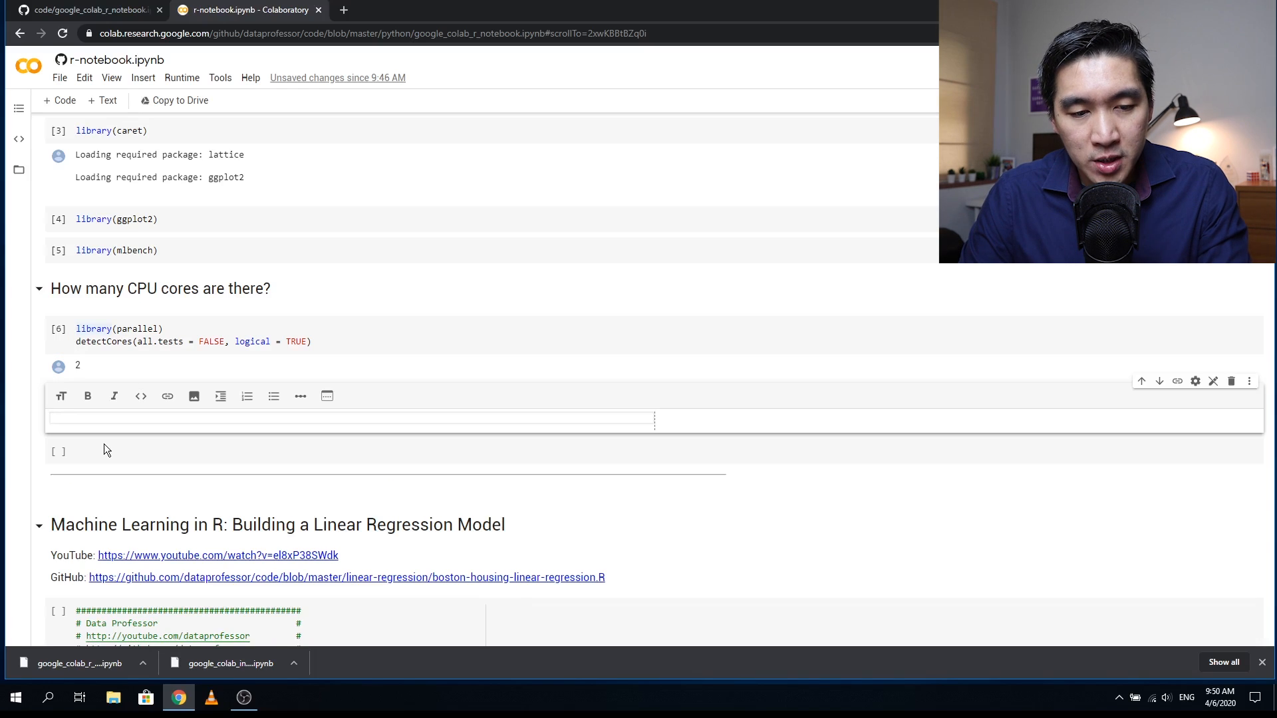
Step: Add a '## What is the R version?' heading and run version, reporting R 3.6.3
{"action": "type", "text": "## What"}
{"action": "left_click", "coordinate": [654, 452]}
{"action": "type", "text": "vers"}
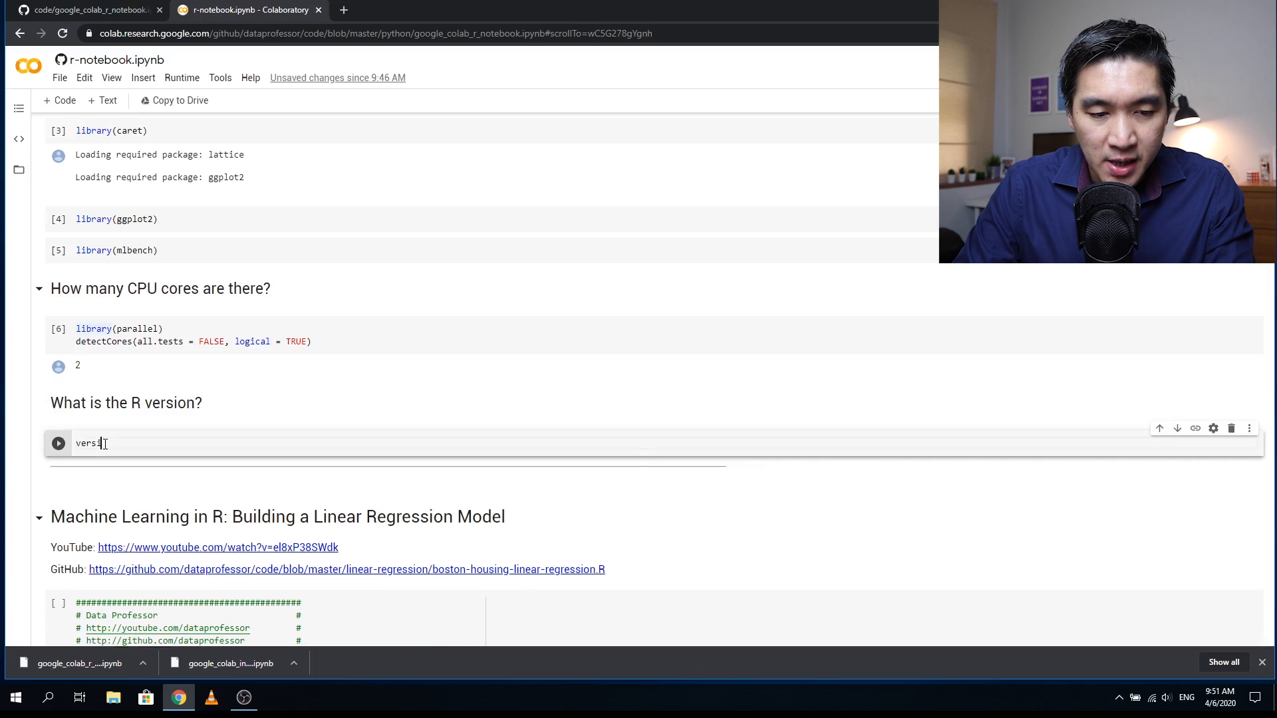
{"action": "left_click", "coordinate": [57, 443]}
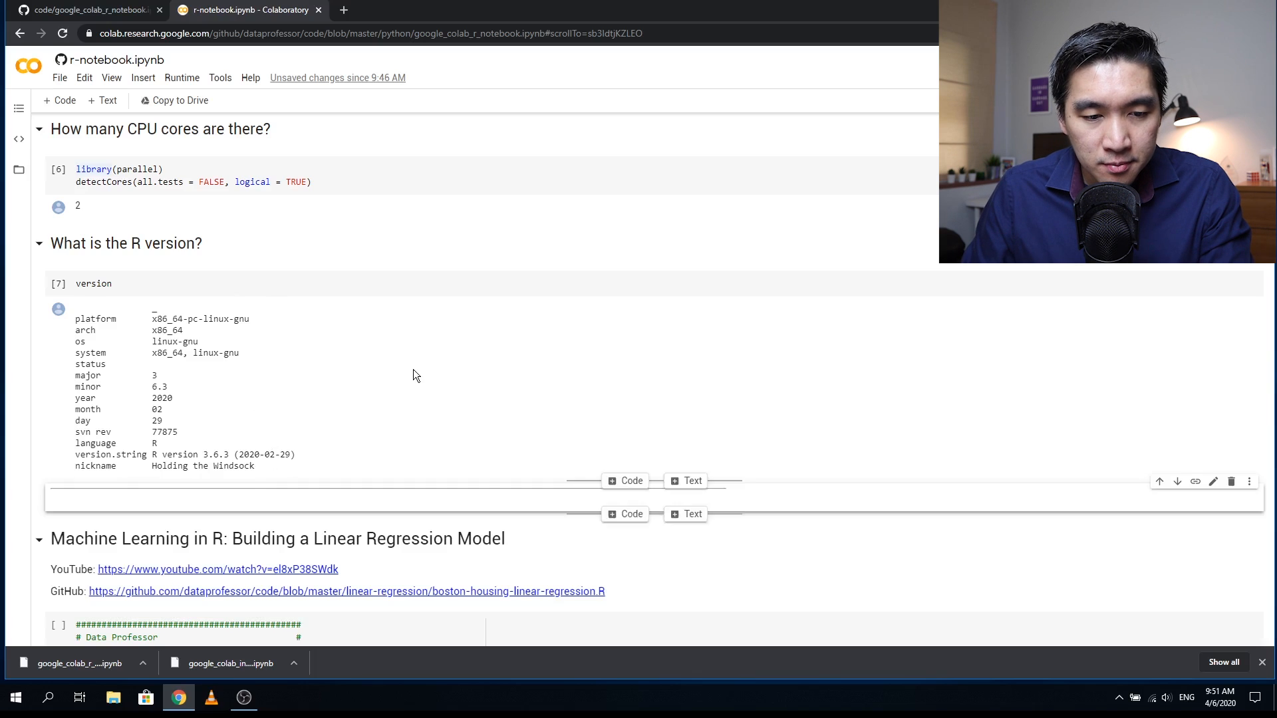
{"action": "scroll", "scroll_direction": "down", "scroll_amount": 3}
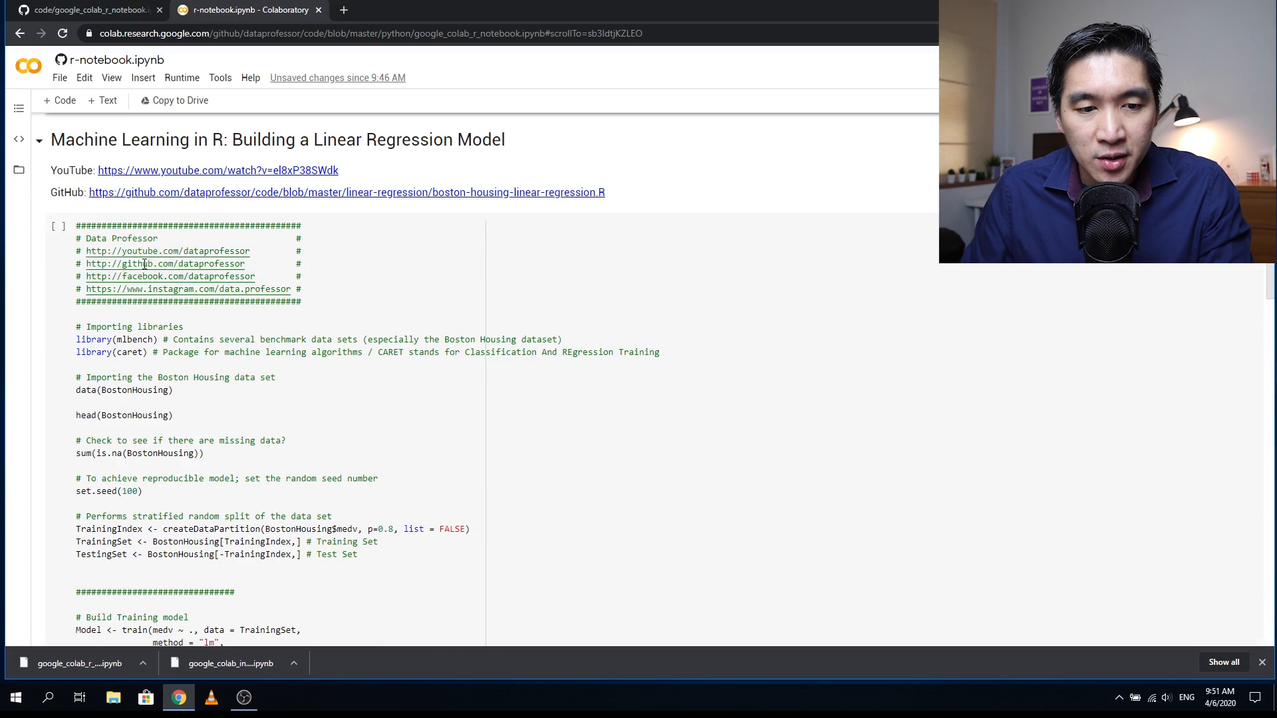
{"action": "mouse_move", "coordinate": [159, 186]}
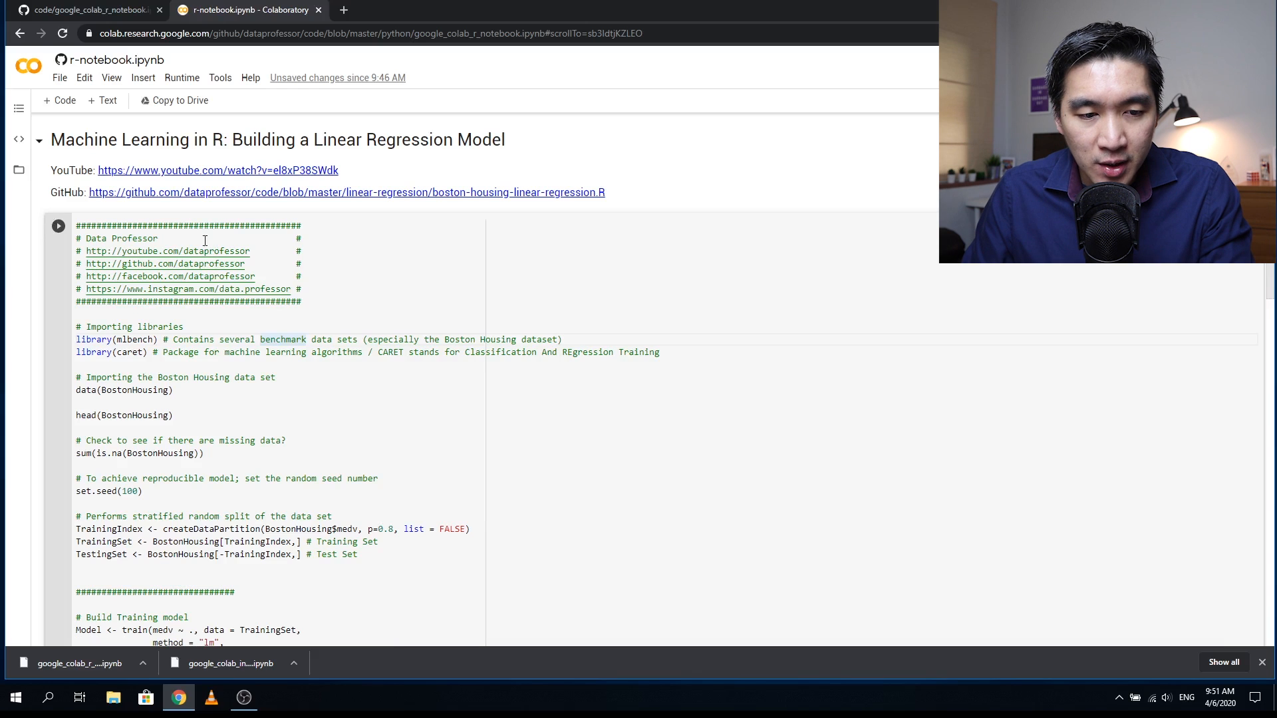
Step: Scroll through the full regression output down to the step-by-step section
{"action": "scroll", "scroll_direction": "down", "scroll_amount": 3}
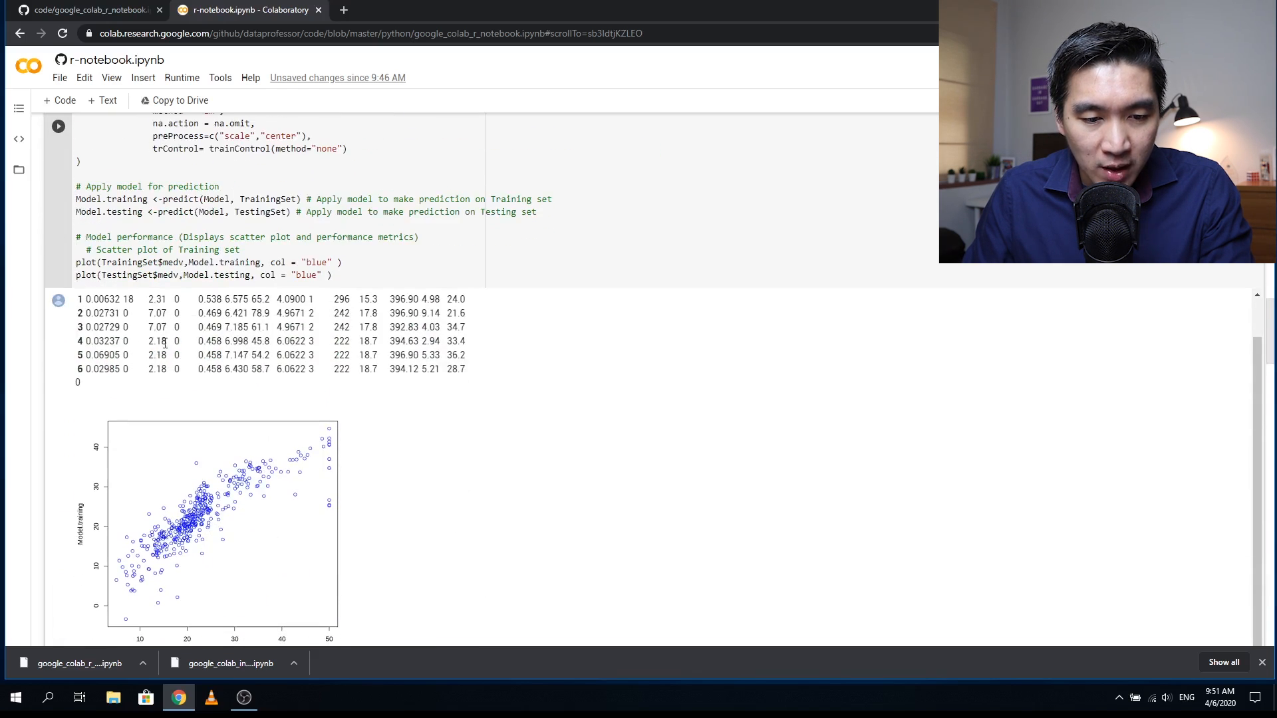
{"action": "scroll", "scroll_direction": "down", "scroll_amount": 3}
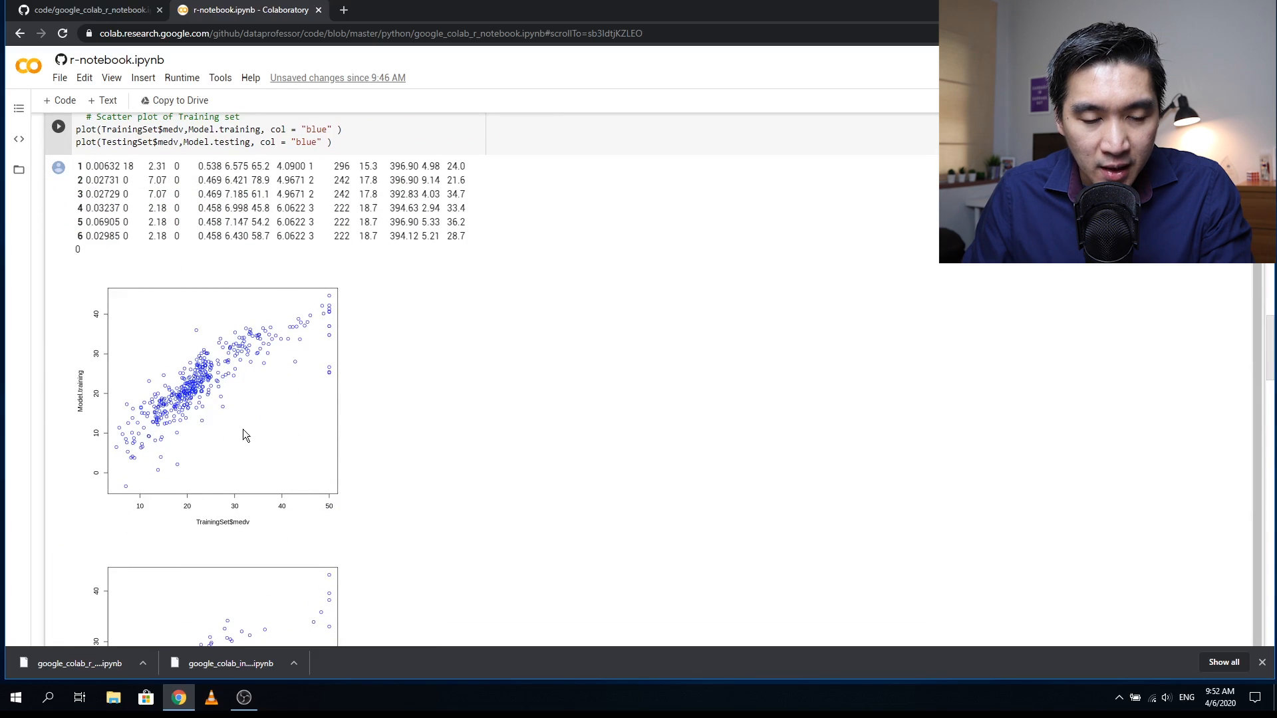
{"action": "scroll", "scroll_direction": "down", "scroll_amount": 3}
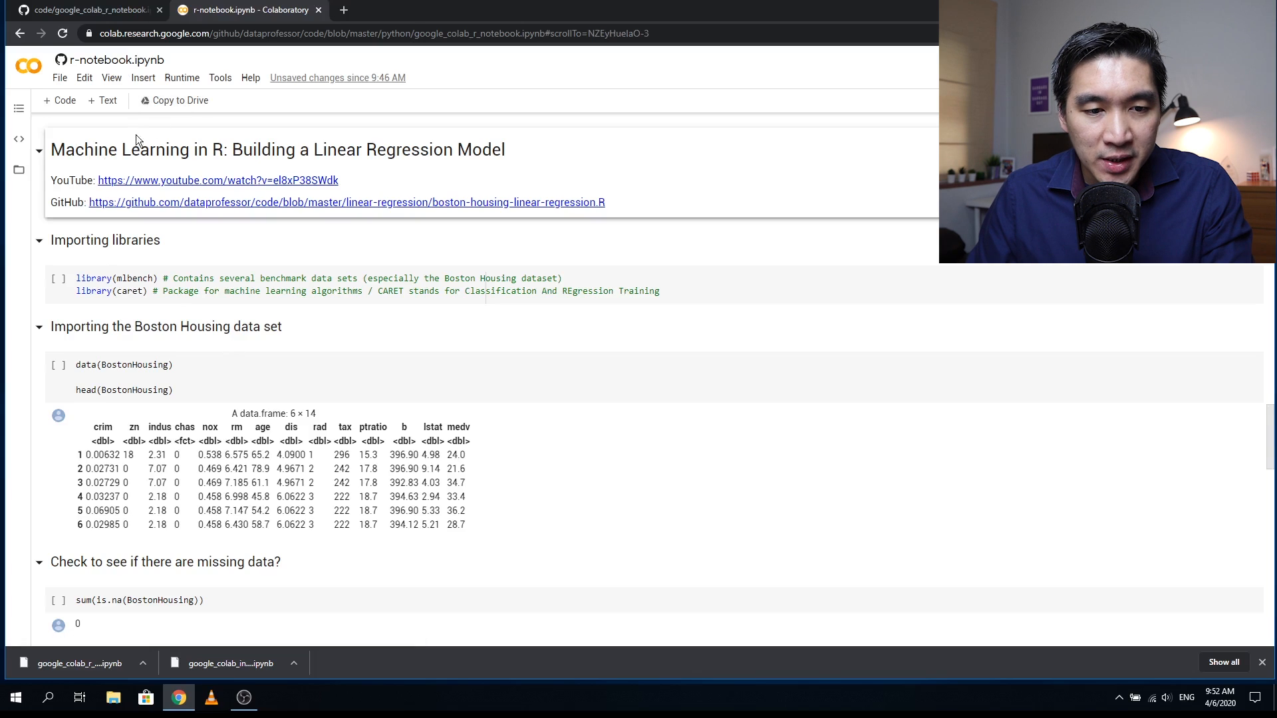
Step: Run the library-loading cell and the stratified data split cell
{"action": "left_click", "coordinate": [126, 292]}
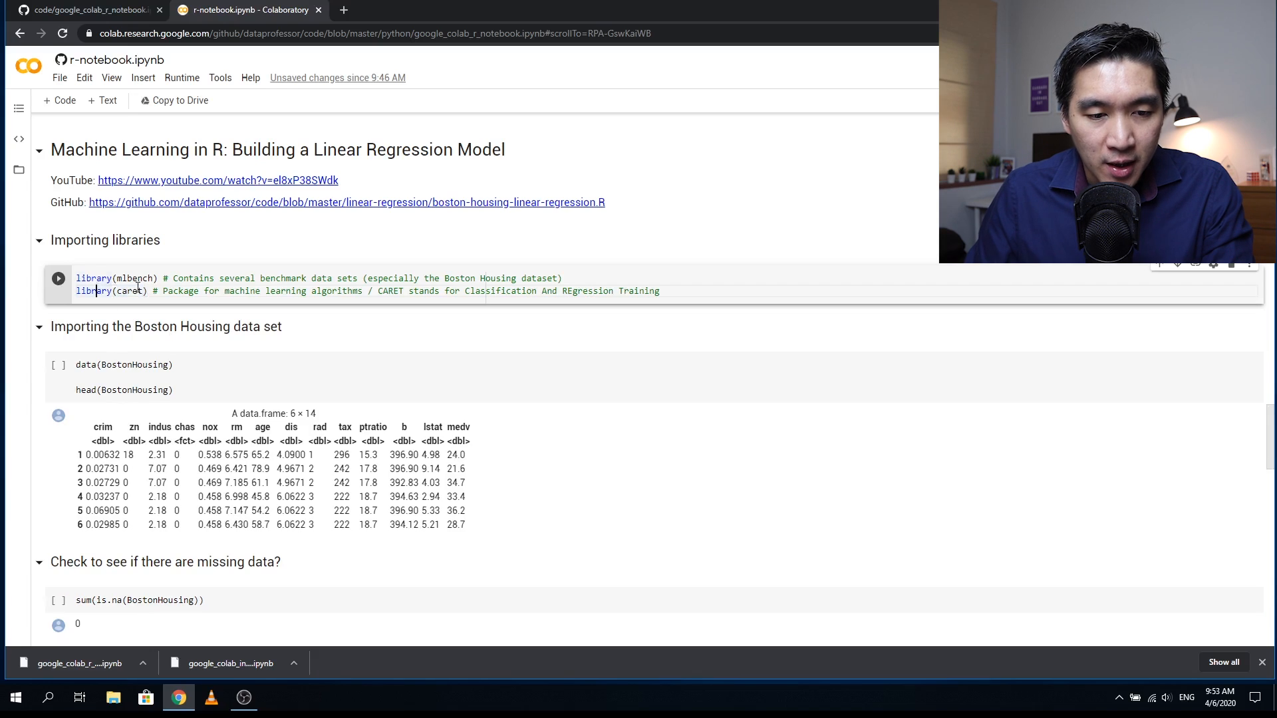
{"action": "left_click", "coordinate": [57, 278]}
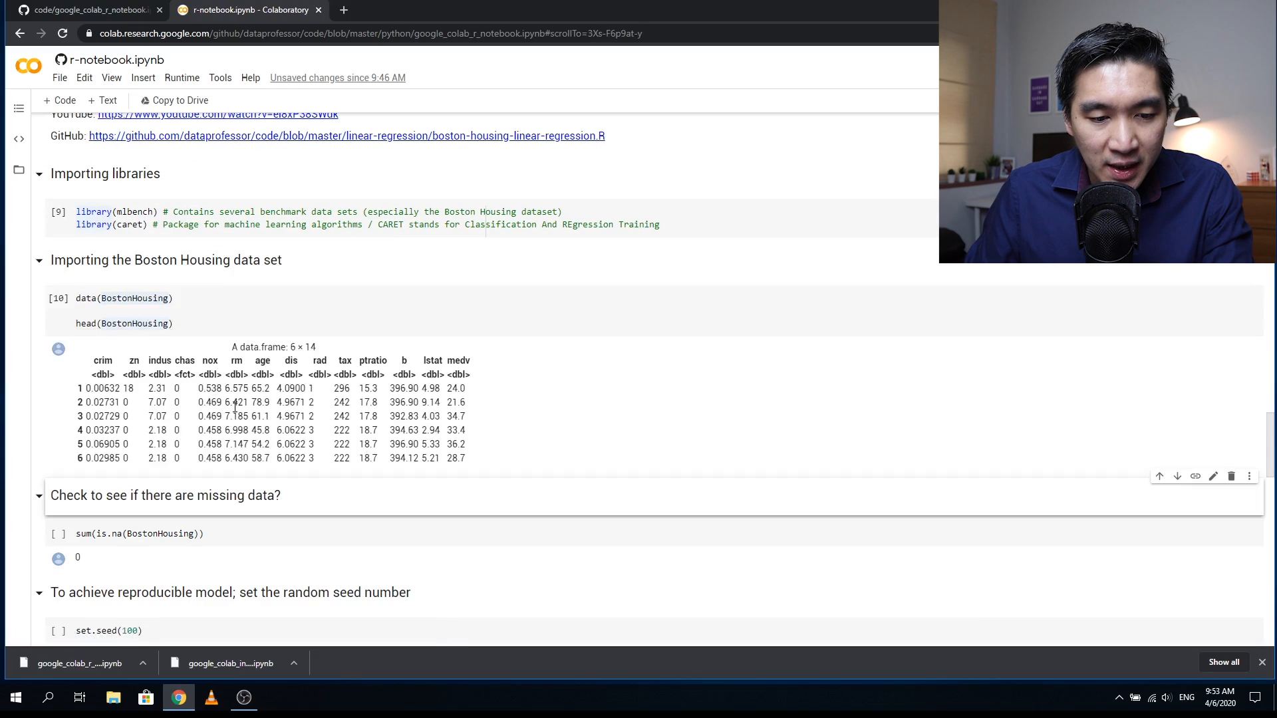
{"action": "scroll", "scroll_direction": "down", "scroll_amount": 3}
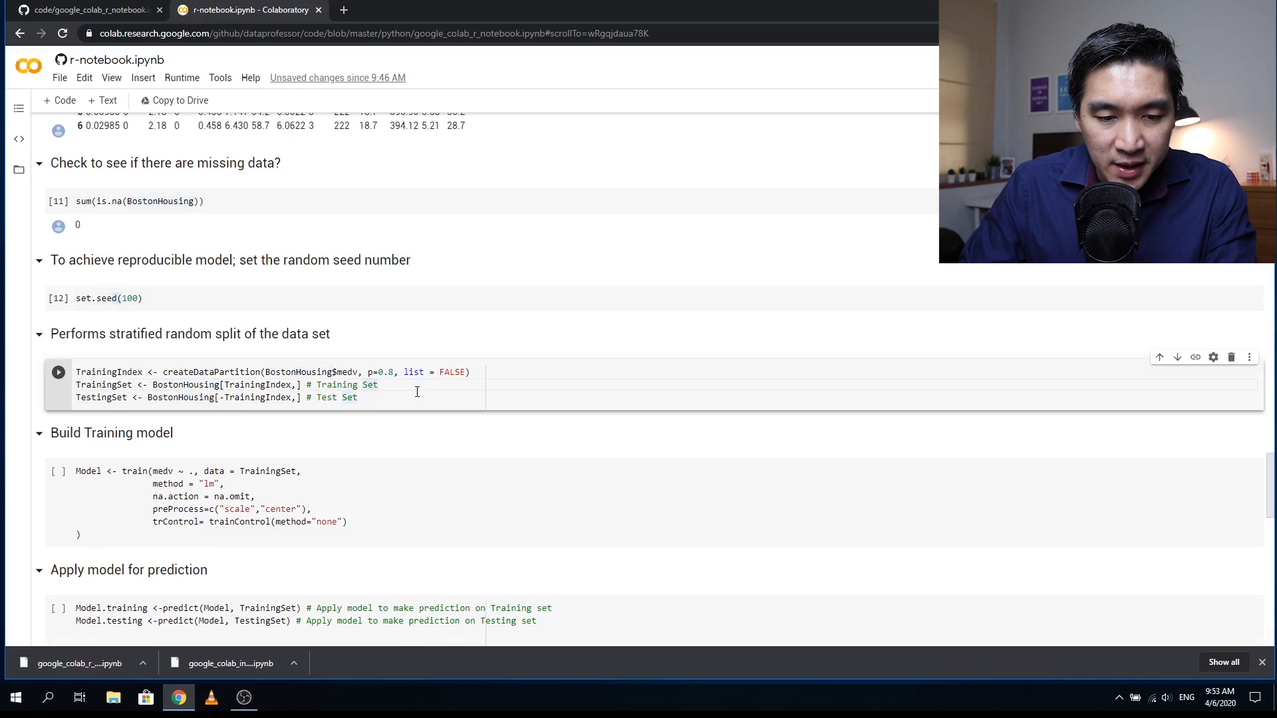
{"action": "left_click", "coordinate": [57, 373]}
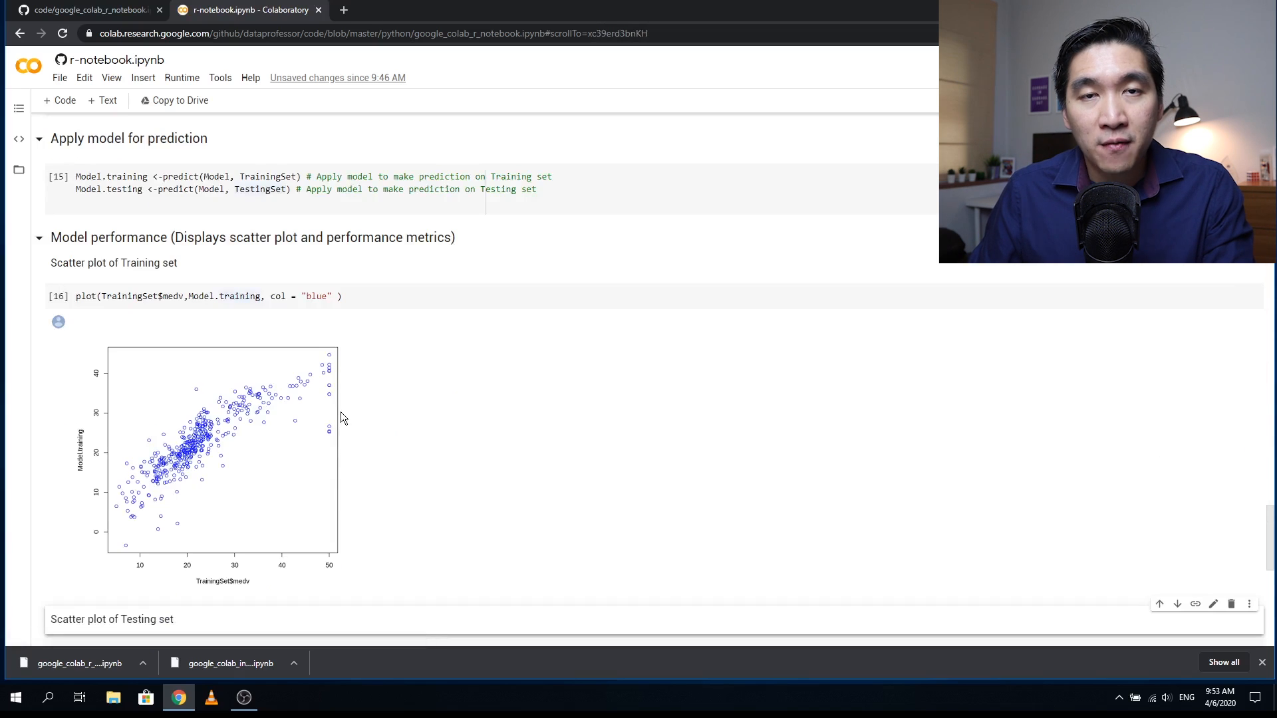
{"action": "mouse_move", "coordinate": [513, 483]}
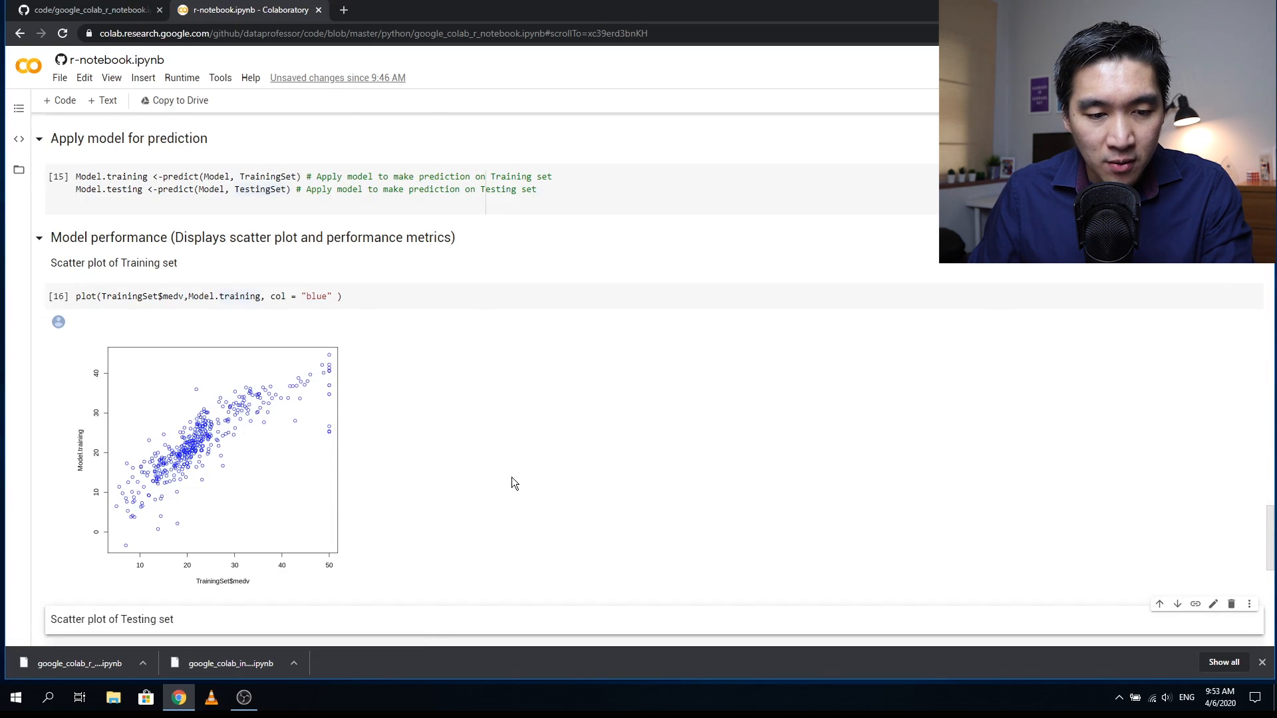
Step: Run the model and prediction cells to produce the training and testing scatter plots
{"action": "scroll", "scroll_direction": "down", "scroll_amount": 3}
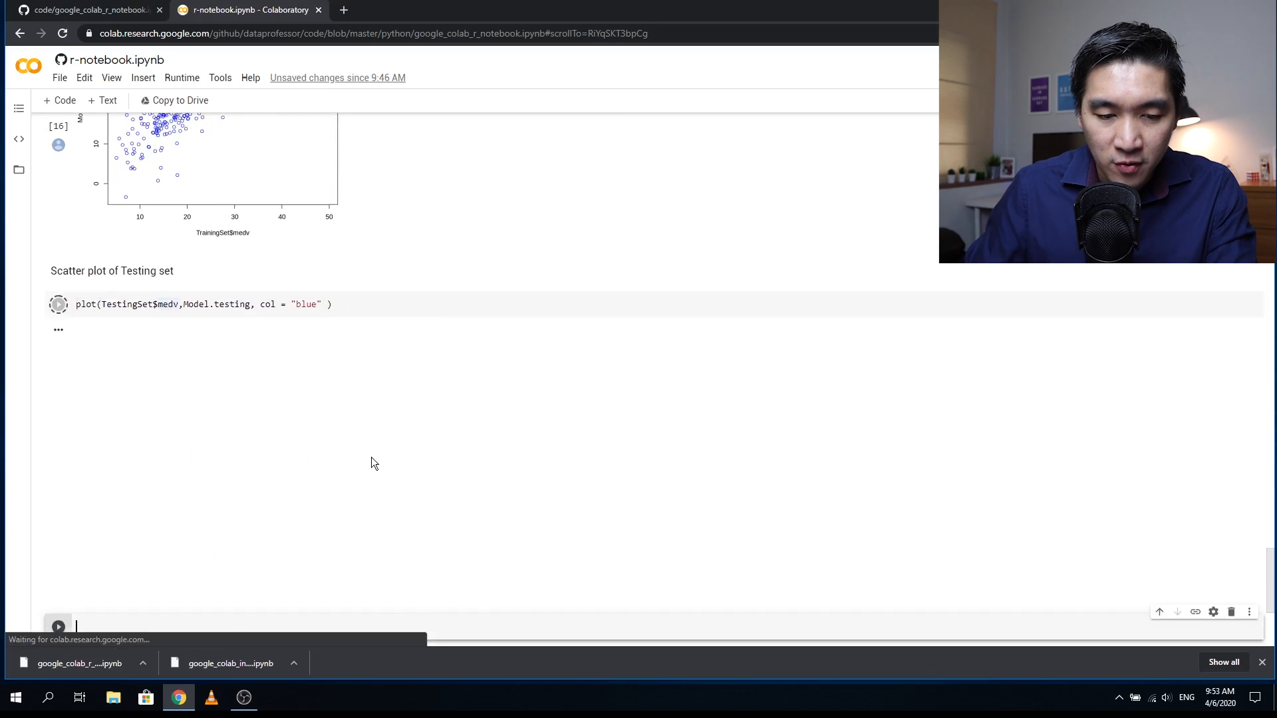
{"action": "left_click", "coordinate": [57, 303]}
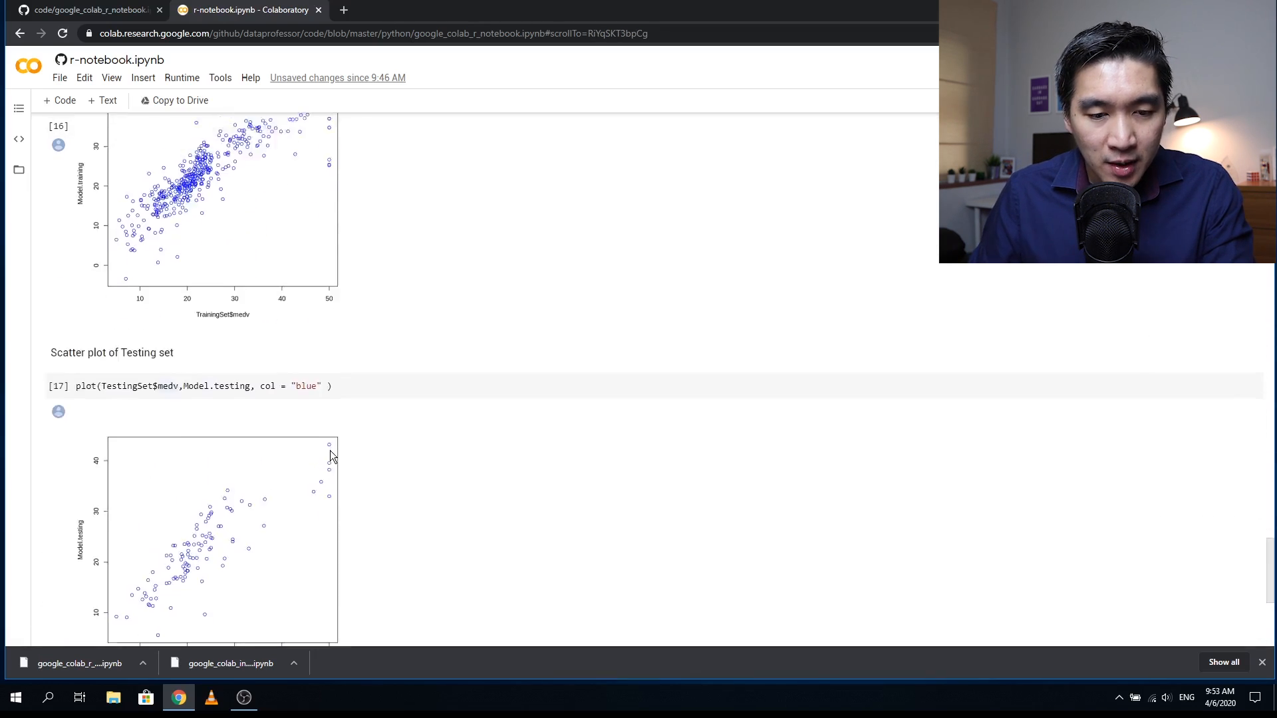
{"action": "scroll", "scroll_direction": "down", "scroll_amount": 3}
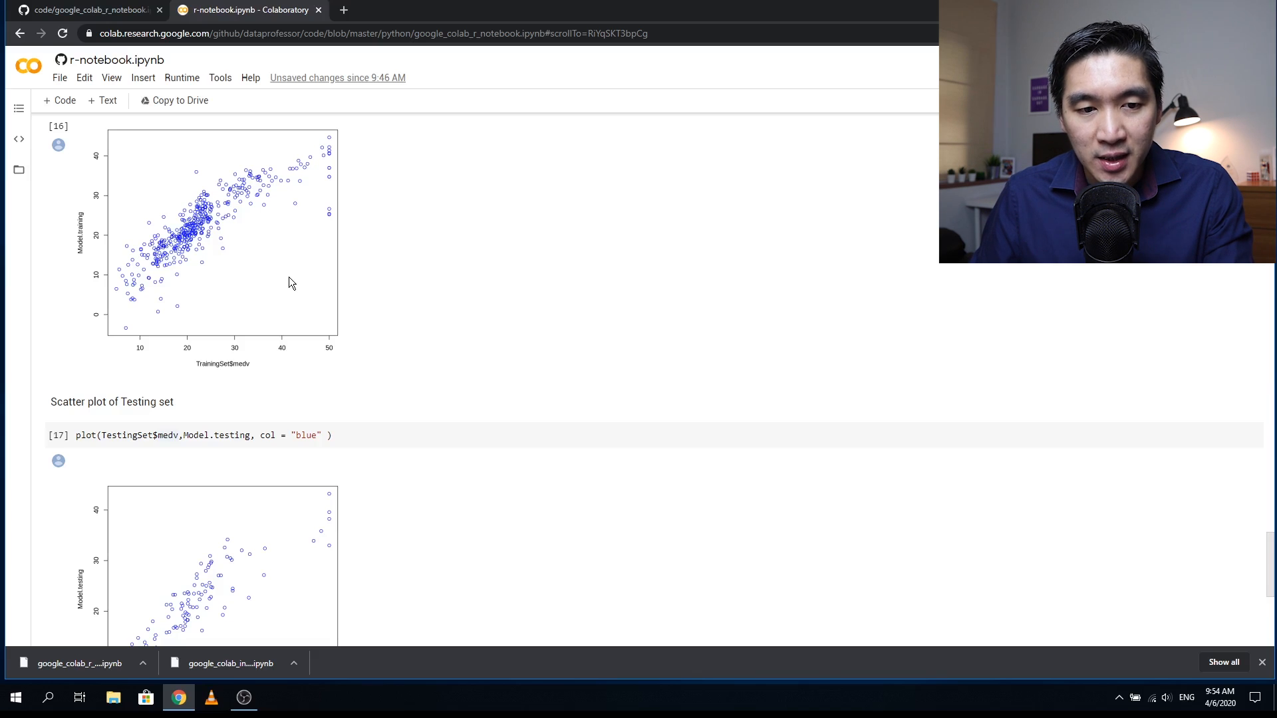
{"action": "scroll", "scroll_direction": "up", "scroll_amount": 3}
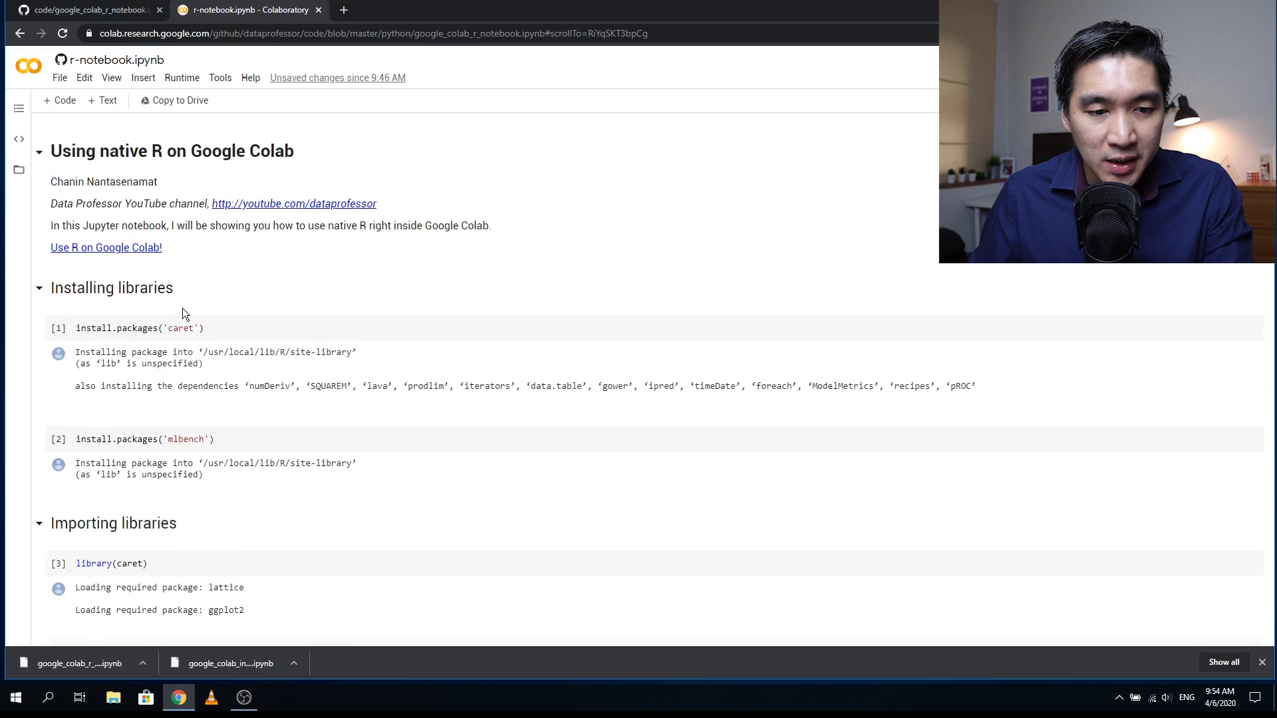
{"action": "mouse_move", "coordinate": [252, 272]}
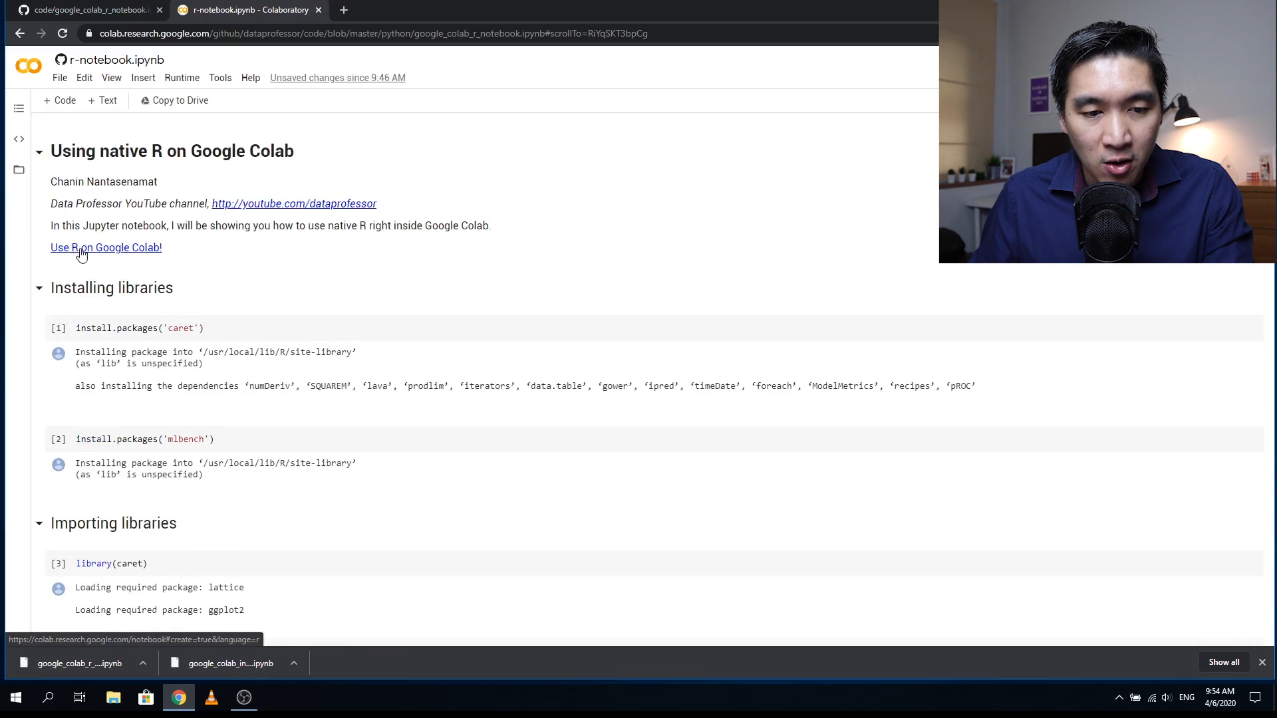
Step: Start a new R notebook from the 'Use R on Google Colab!' link and run library(ggplot2)
{"action": "left_click", "coordinate": [106, 247]}
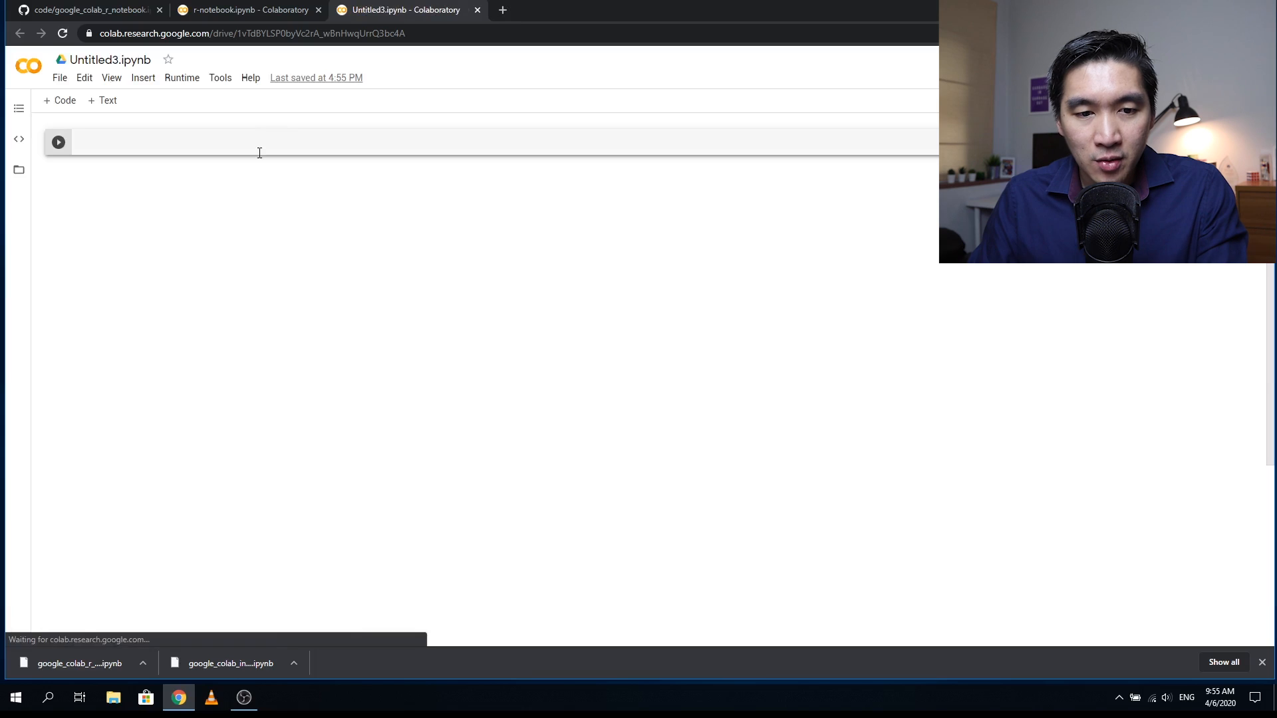
{"action": "type", "text": "library(ggplot2"}
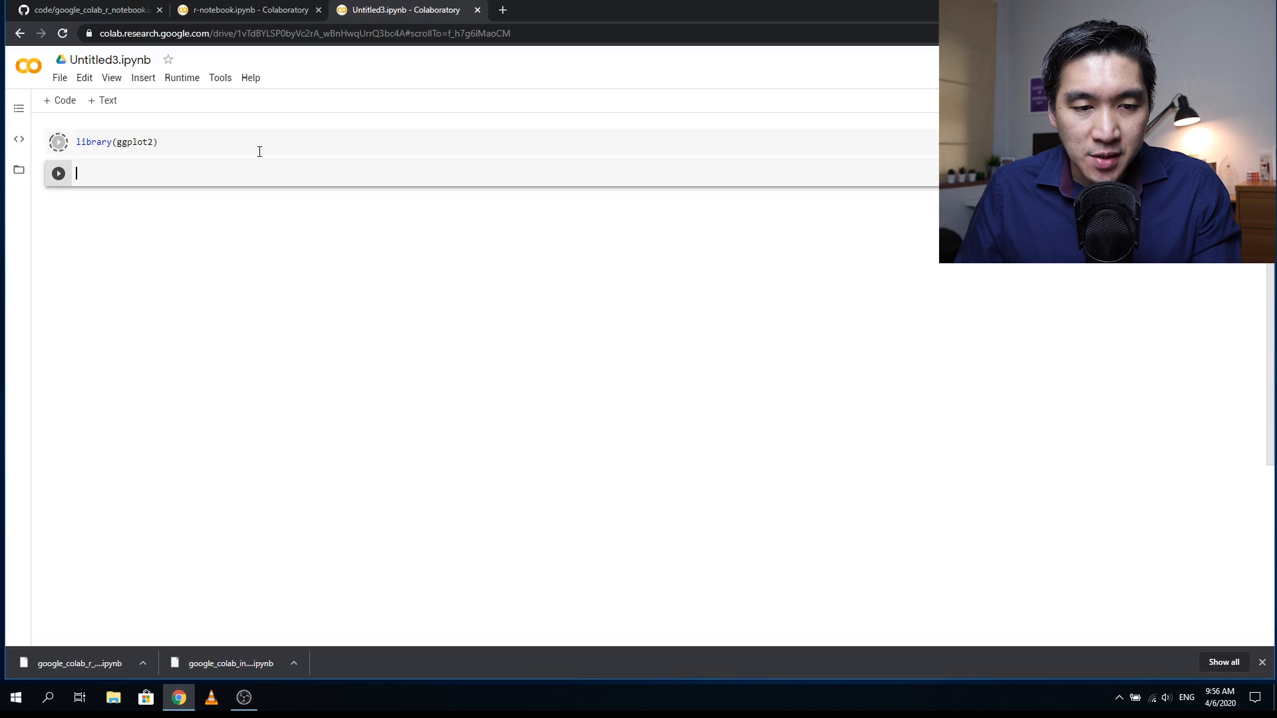
{"action": "left_click", "coordinate": [58, 142]}
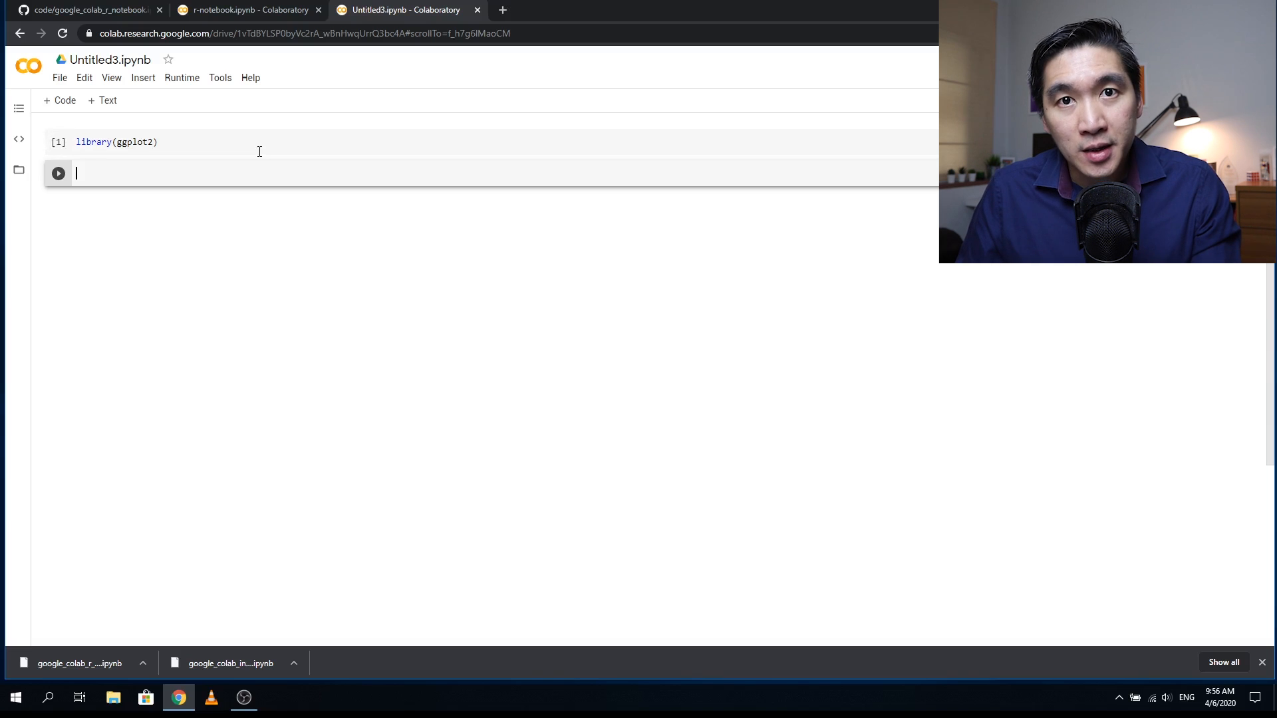